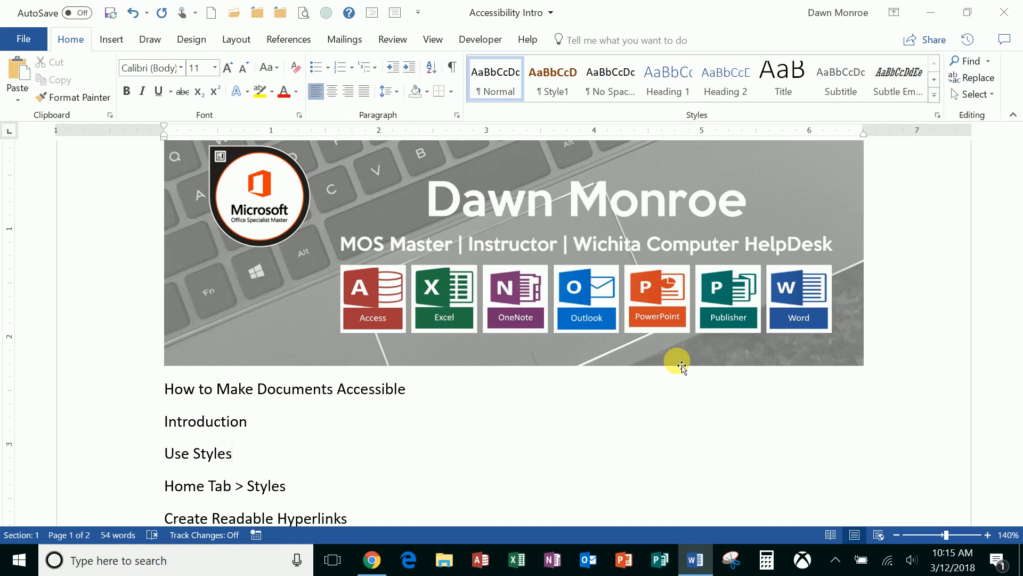
Step: Style the first line as Title and Introduction, Use Styles and other section names as Heading 1
{"action": "left_click", "coordinate": [231, 453]}
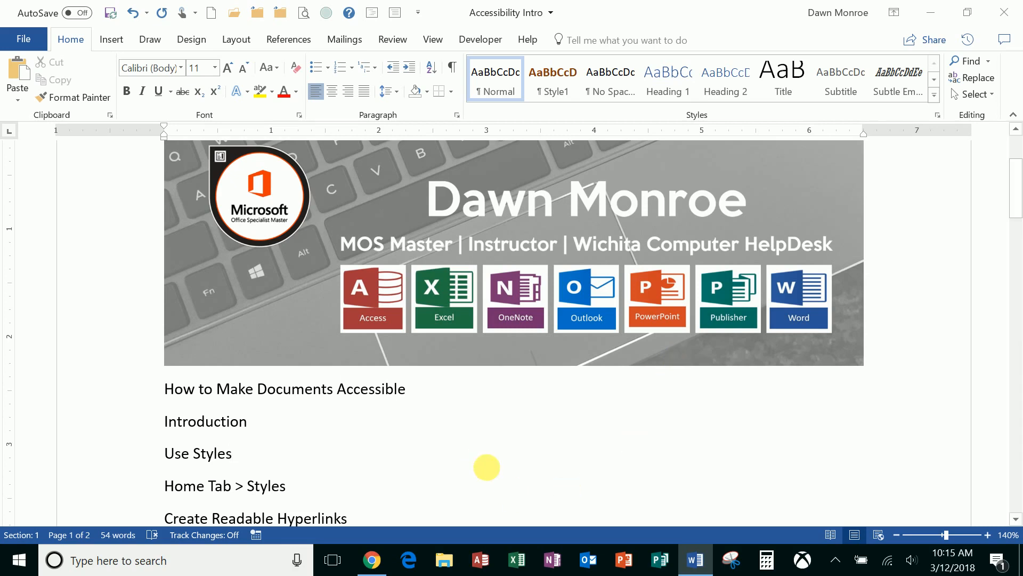
{"action": "left_click", "coordinate": [231, 453]}
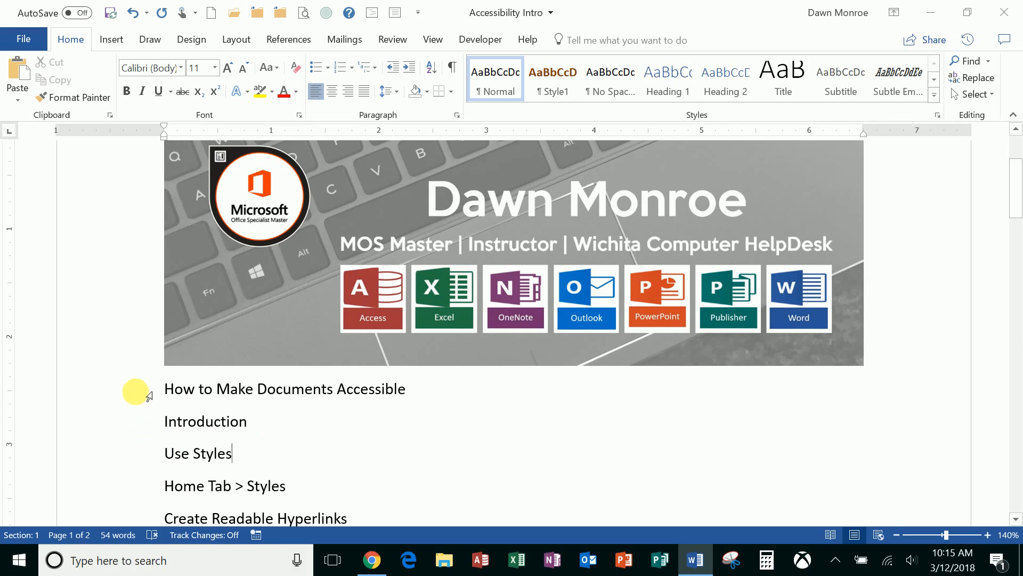
{"action": "scroll", "scroll_direction": "down", "scroll_amount": 3}
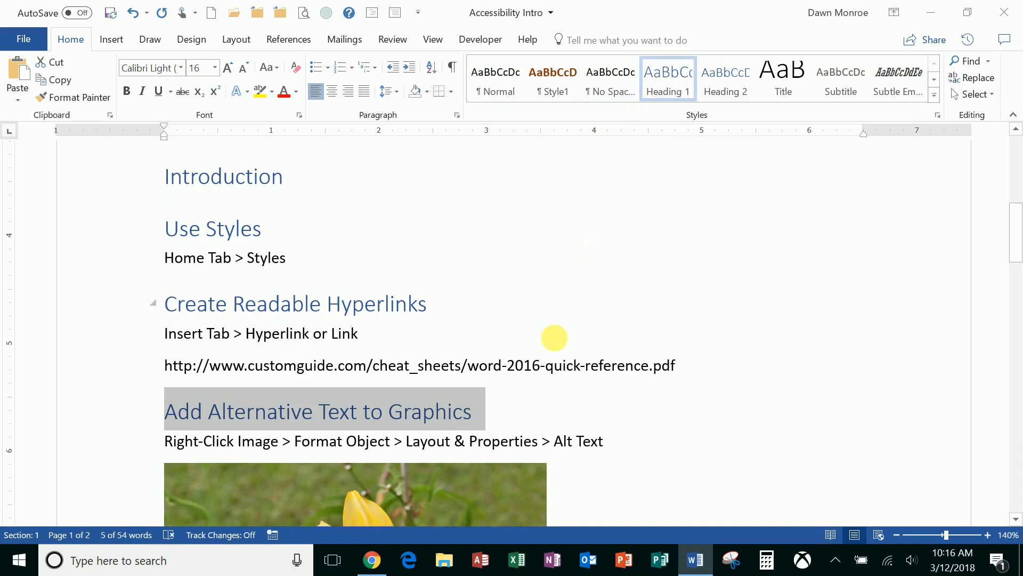
{"action": "scroll", "scroll_direction": "down", "scroll_amount": 3}
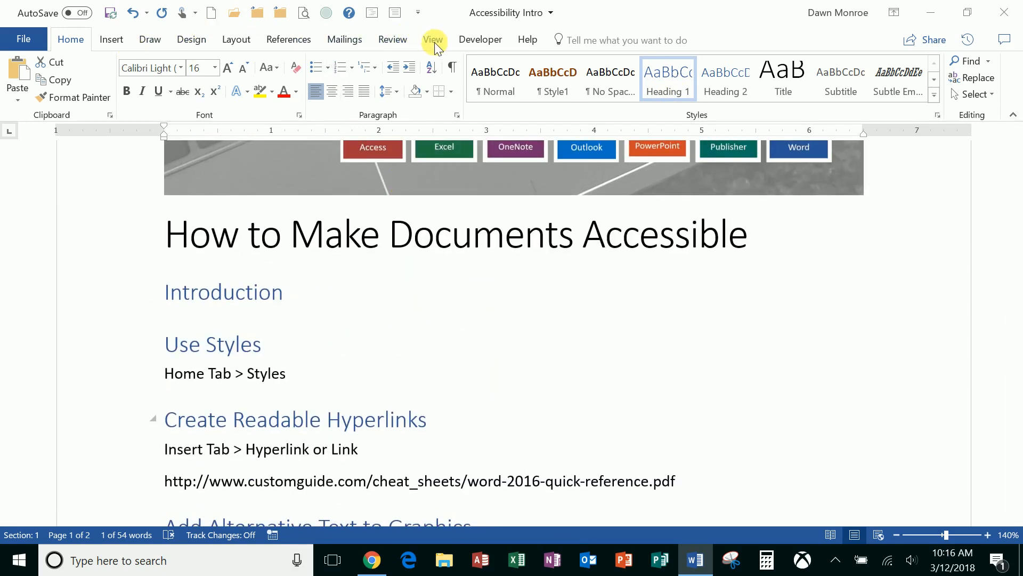
{"action": "left_click", "coordinate": [433, 39]}
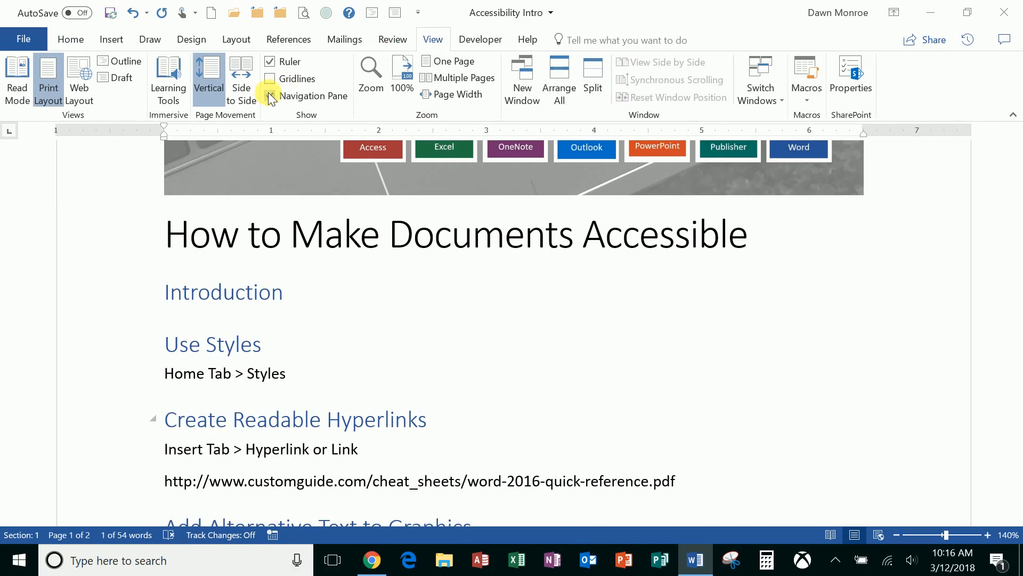
{"action": "left_click", "coordinate": [268, 96]}
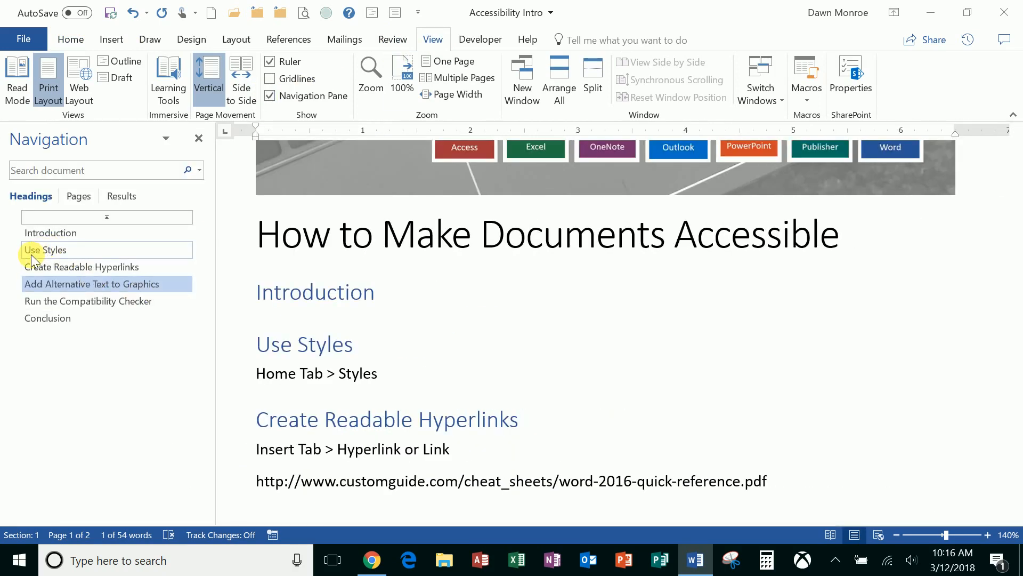
{"action": "left_click", "coordinate": [45, 250]}
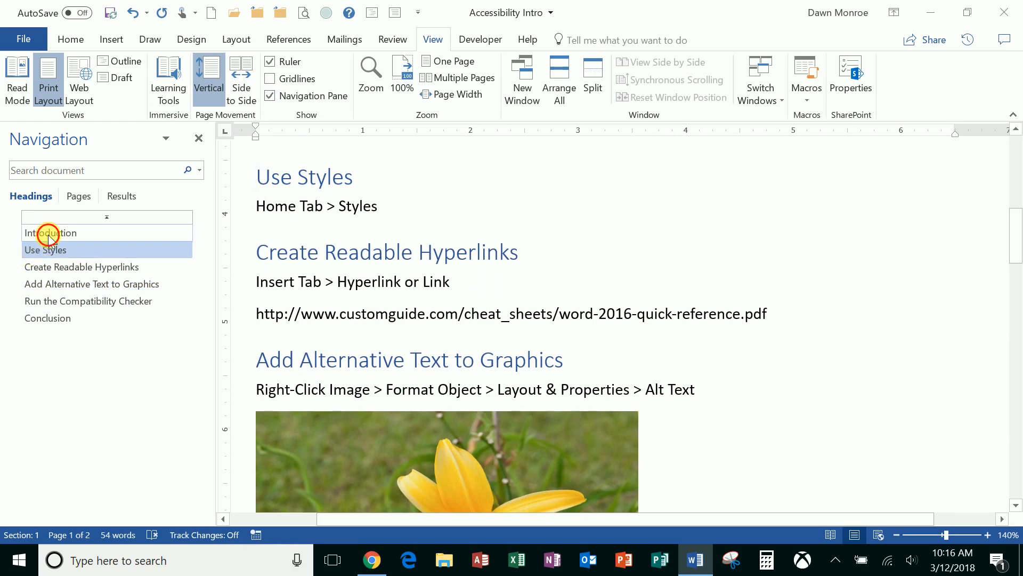
{"action": "left_click", "coordinate": [50, 233]}
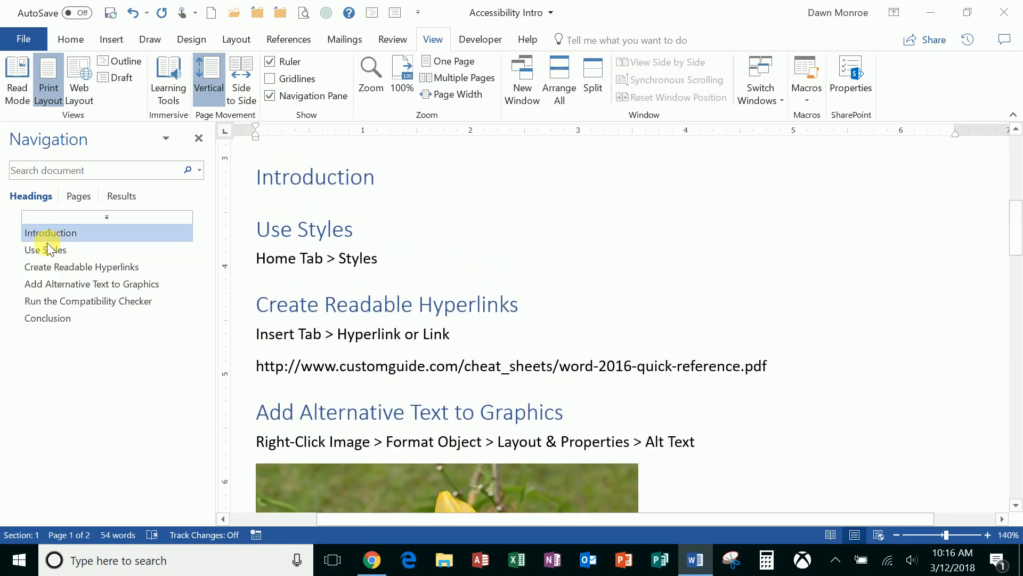
{"action": "left_click", "coordinate": [47, 318]}
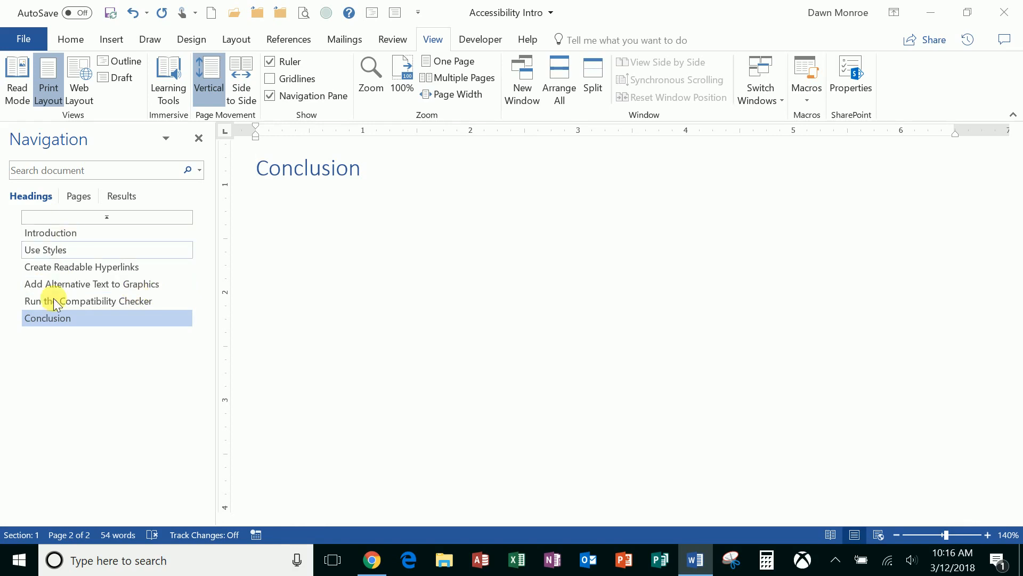
{"action": "left_click", "coordinate": [91, 283]}
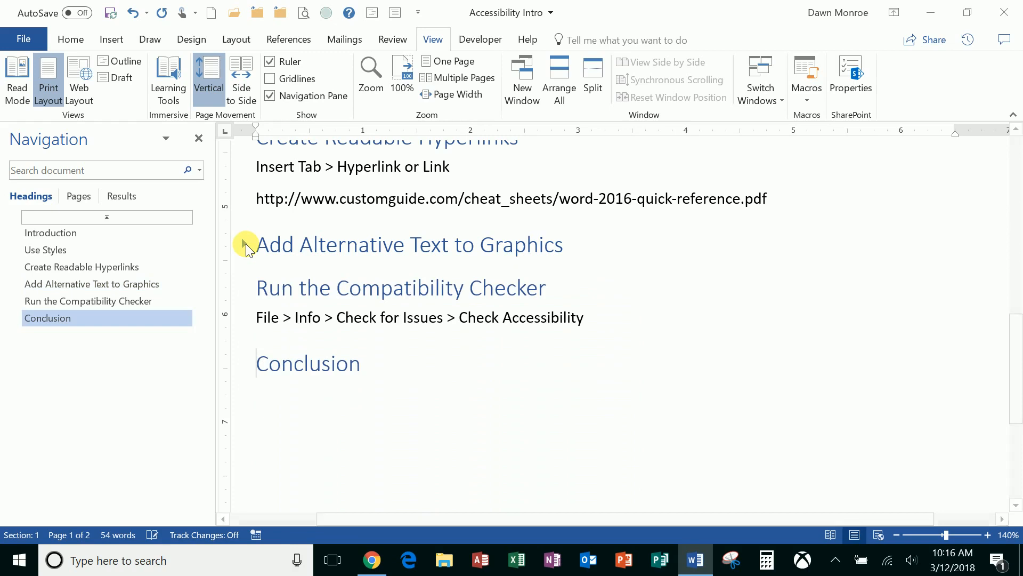
{"action": "left_click", "coordinate": [91, 283]}
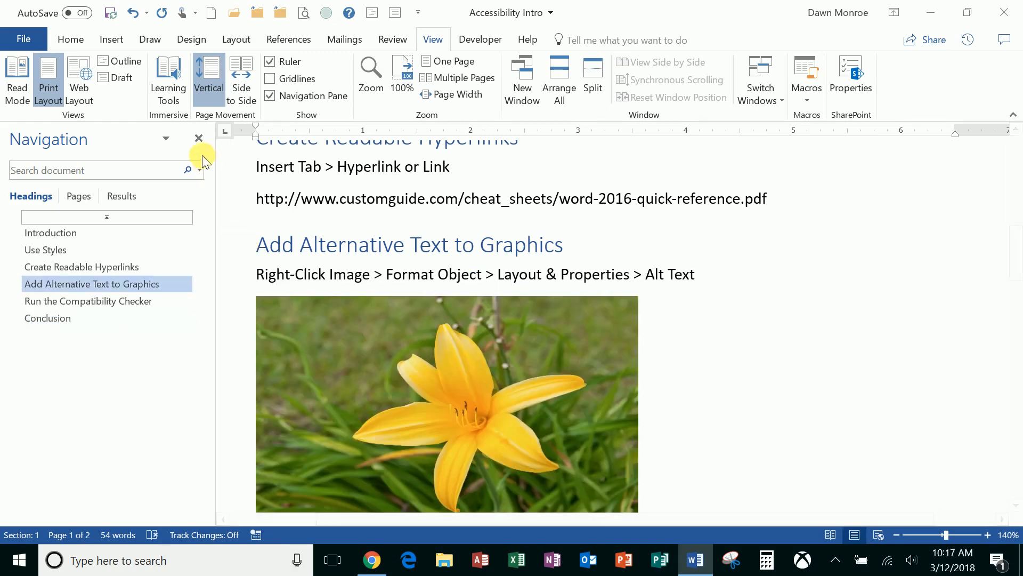
{"action": "left_click", "coordinate": [198, 138]}
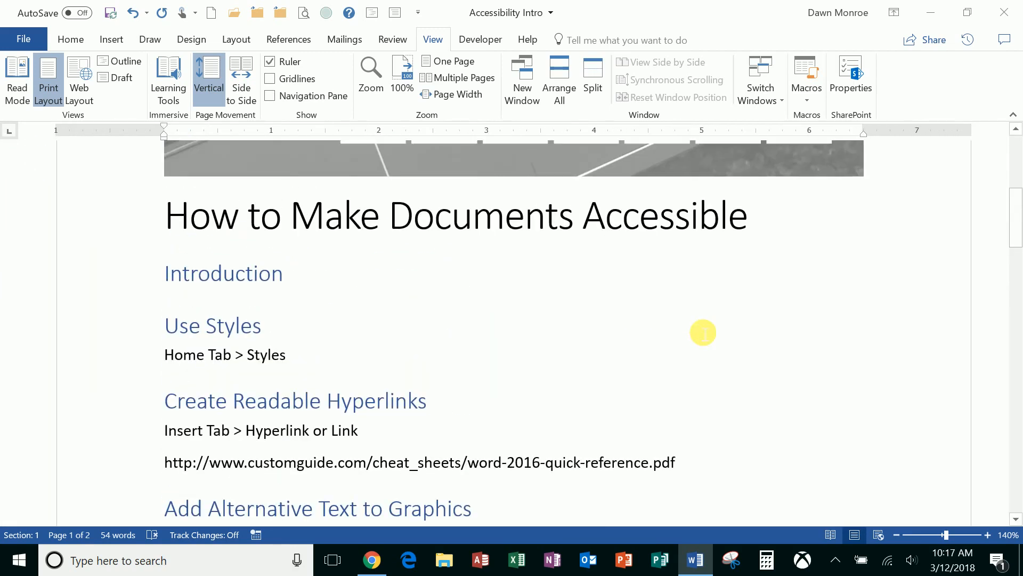
Step: Autoformat the customguide web address into a live hyperlink and open its Word 2016 Quick Reference PDF
{"action": "scroll", "scroll_direction": "down", "scroll_amount": 3}
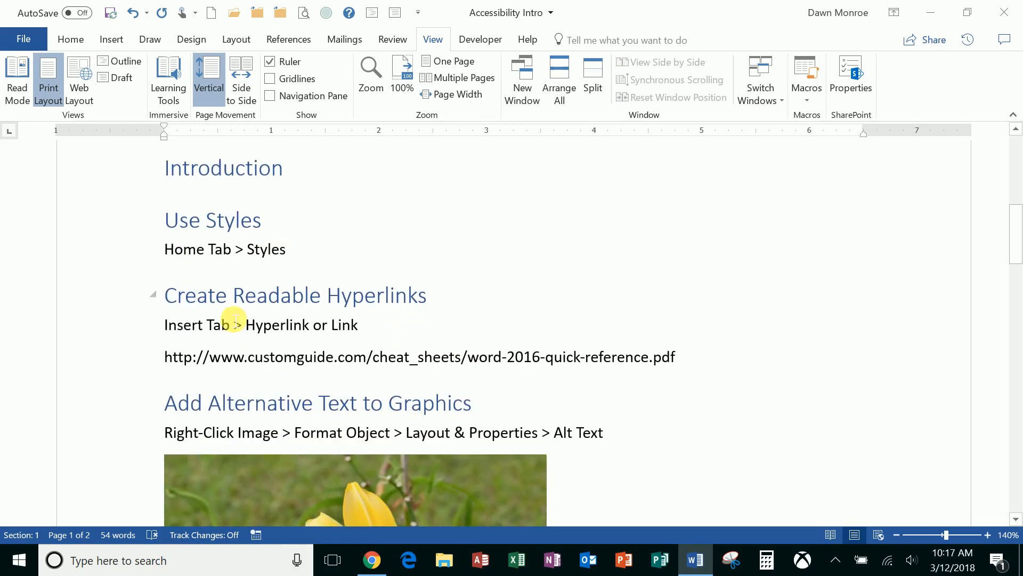
{"action": "scroll", "scroll_direction": "down", "scroll_amount": 3}
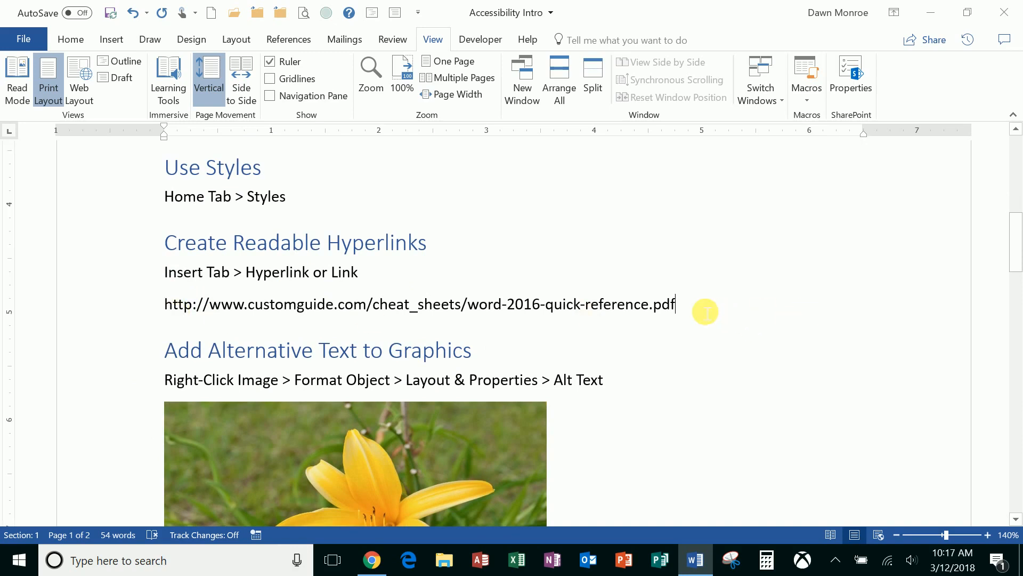
{"action": "key", "text": "enter"}
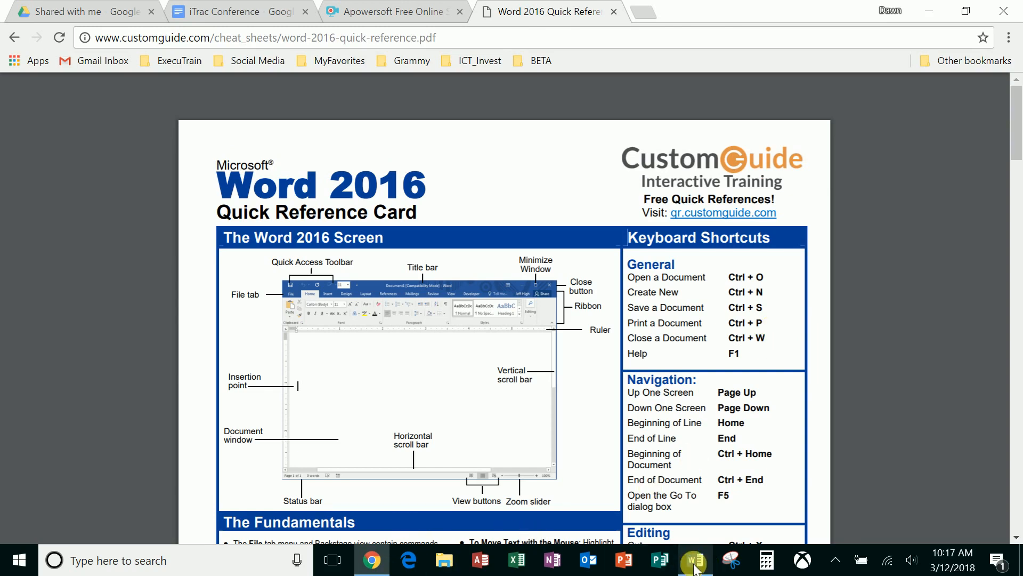
Step: Switch from Chrome back to the Accessibility Intro document in Word
{"action": "left_click", "coordinate": [692, 560]}
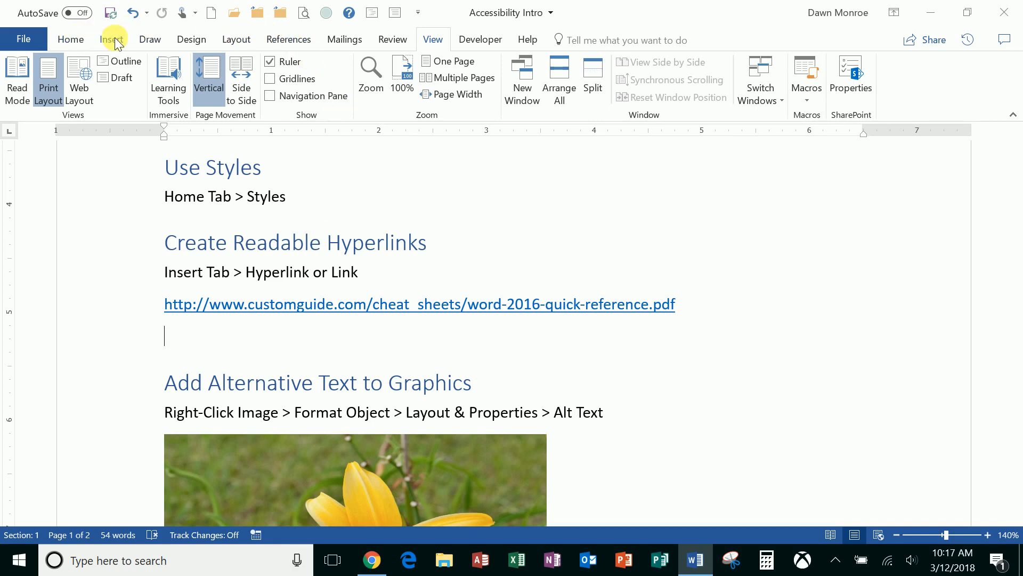
Step: Insert a 'Word Quick Reference Sheet' link to the customguide word-2016-quick-reference.pdf address
{"action": "left_click", "coordinate": [111, 39]}
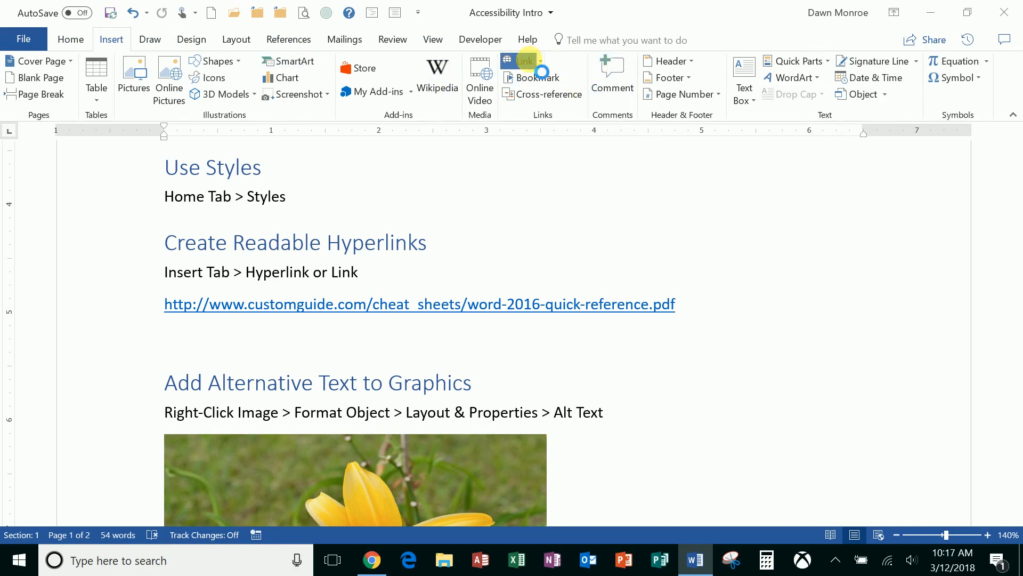
{"action": "left_click", "coordinate": [522, 61]}
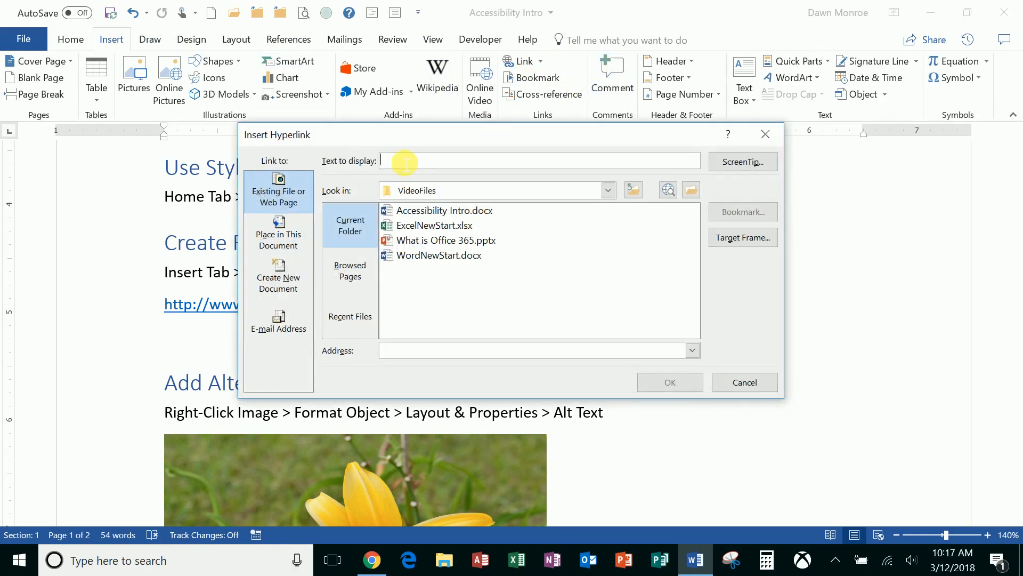
{"action": "type", "text": "Word Quick R"}
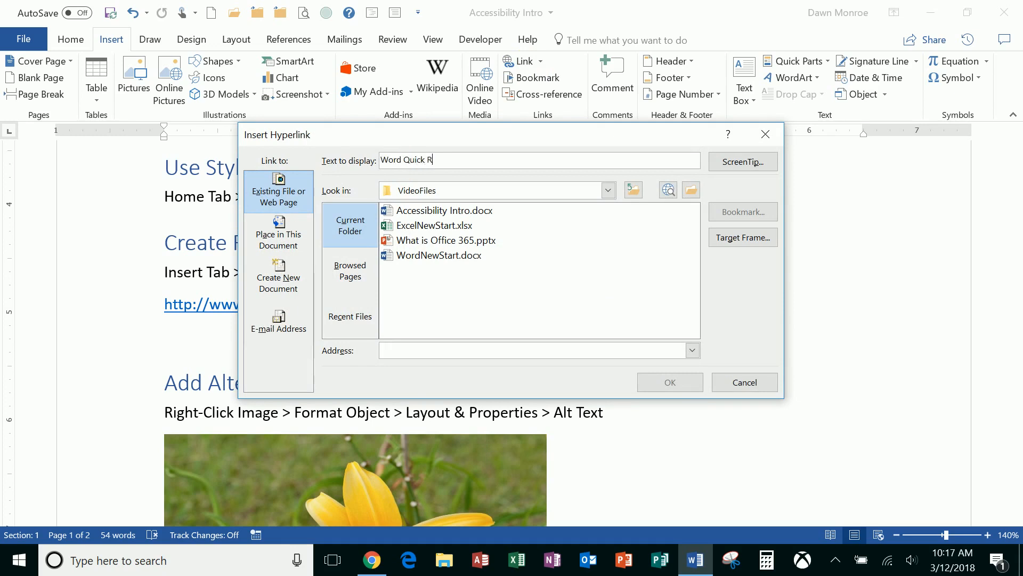
{"action": "type", "text": "eference Sheet"}
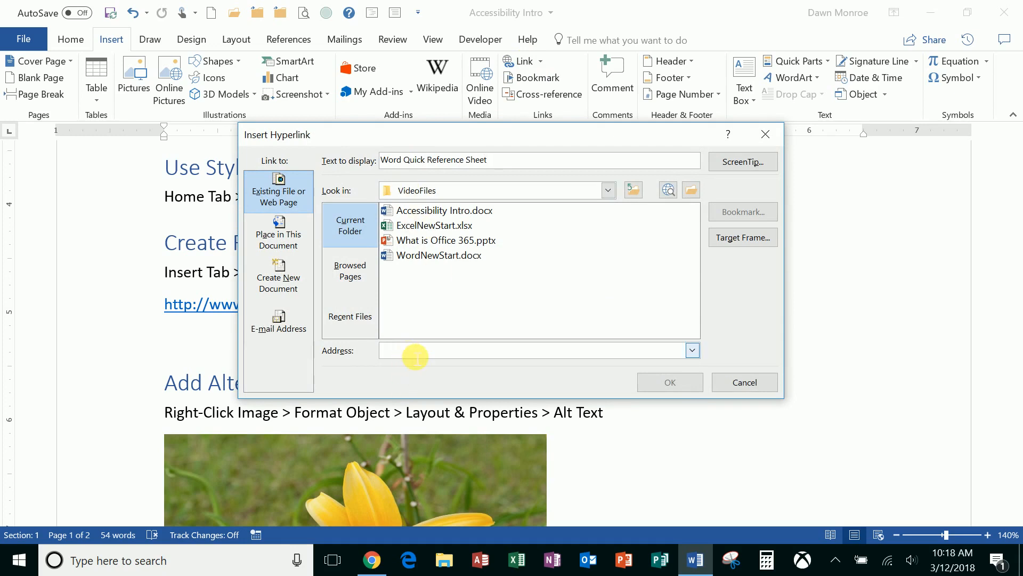
{"action": "type", "text": "http://www.customguide.com/cheat_sheets/word-2016-quick-reference.pdf"}
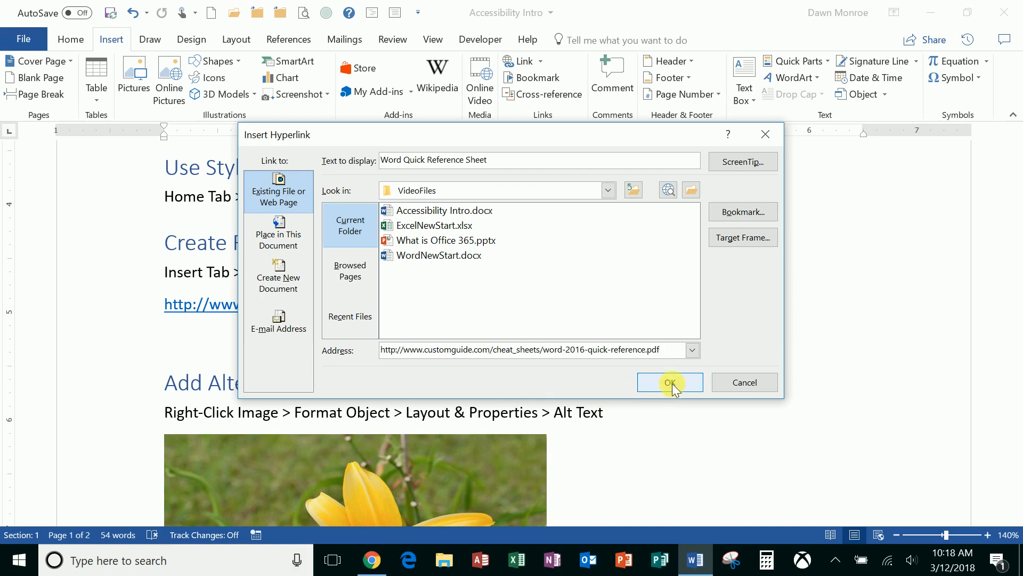
{"action": "left_click", "coordinate": [670, 382]}
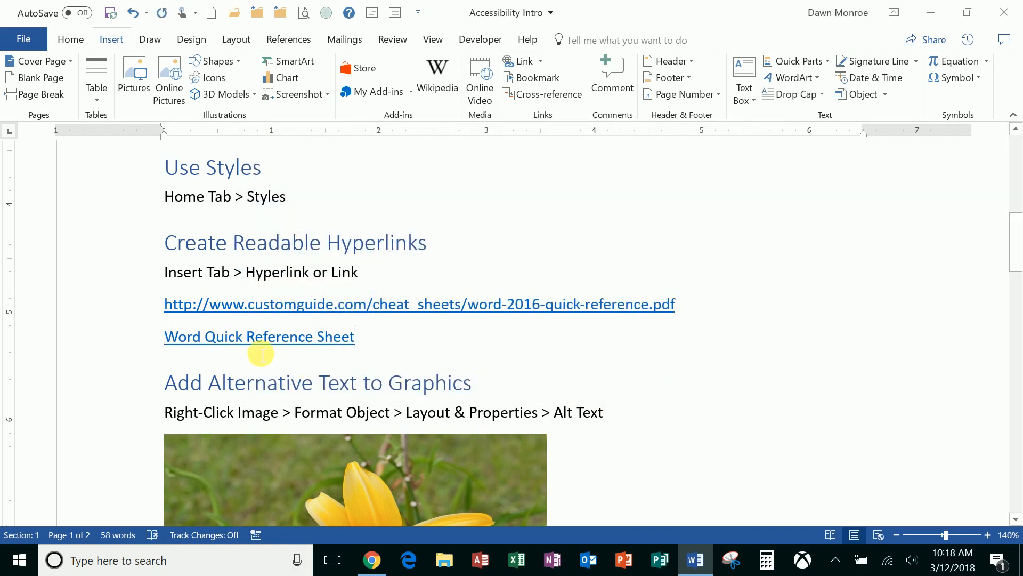
{"action": "mouse_move", "coordinate": [259, 337]}
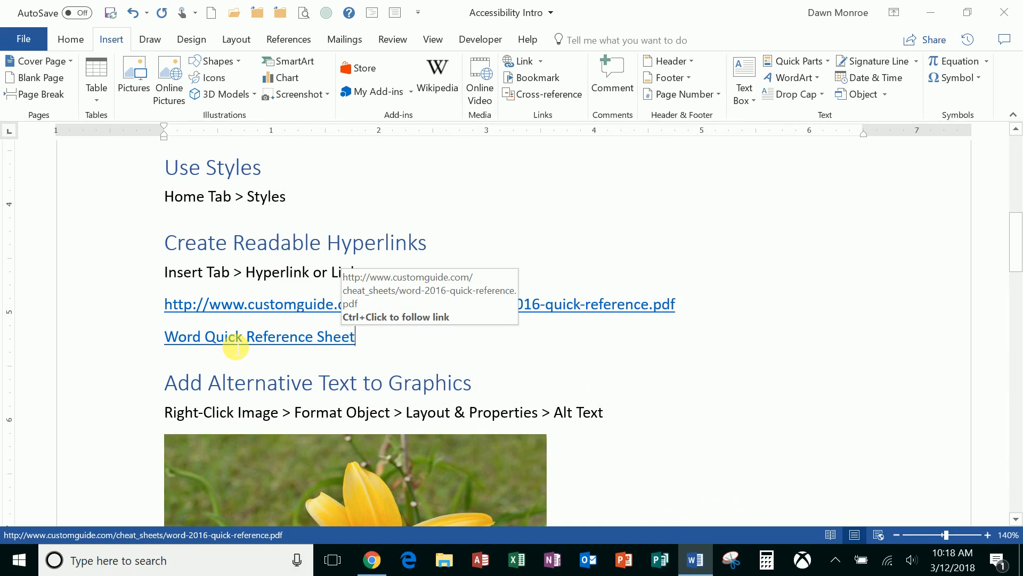
{"action": "mouse_move", "coordinate": [344, 355]}
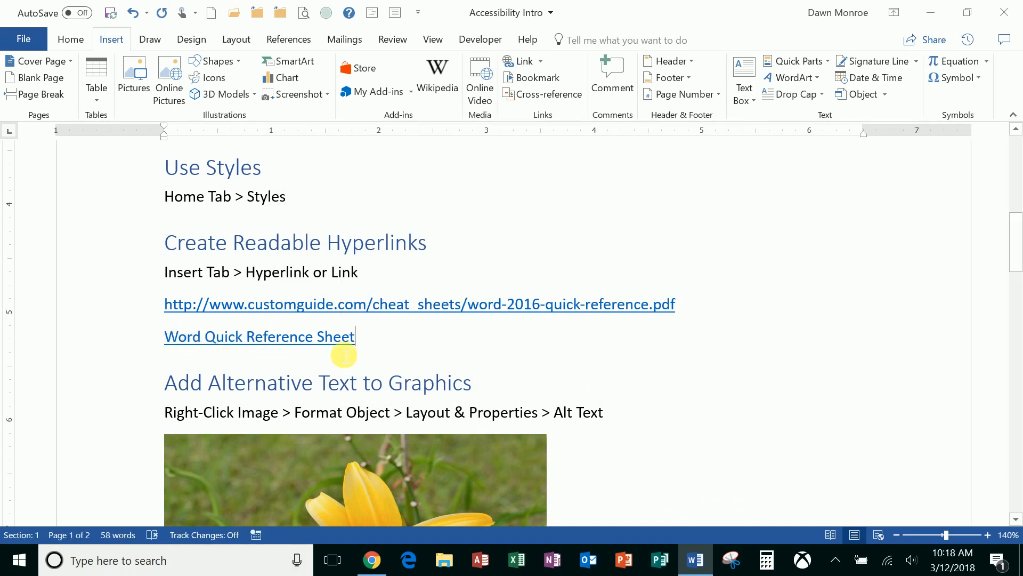
{"action": "mouse_move", "coordinate": [260, 336]}
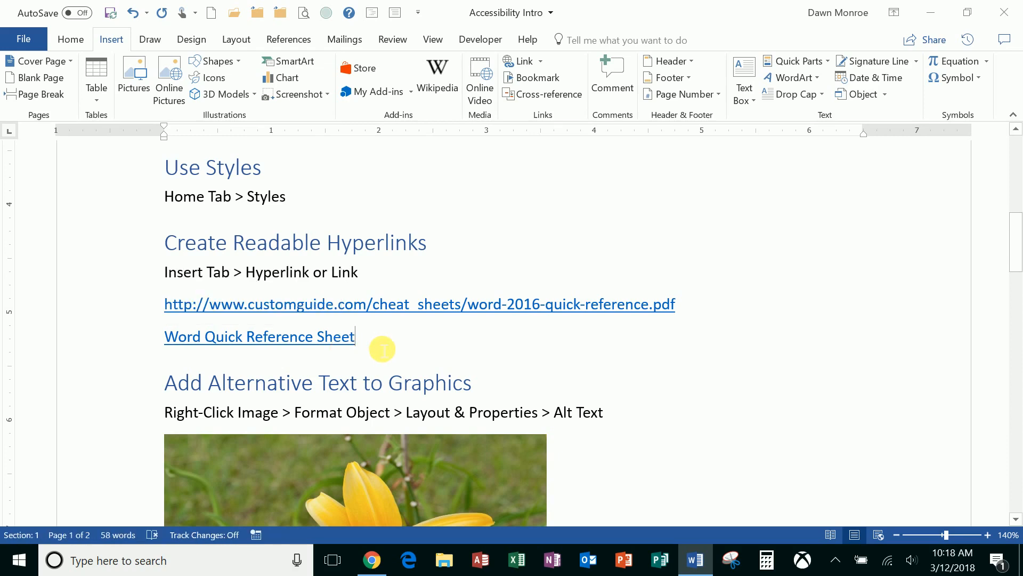
Step: Give the day lily picture alt text title 'Day Lily' and description 'A yellow flower'
{"action": "scroll", "scroll_direction": "down", "scroll_amount": 3}
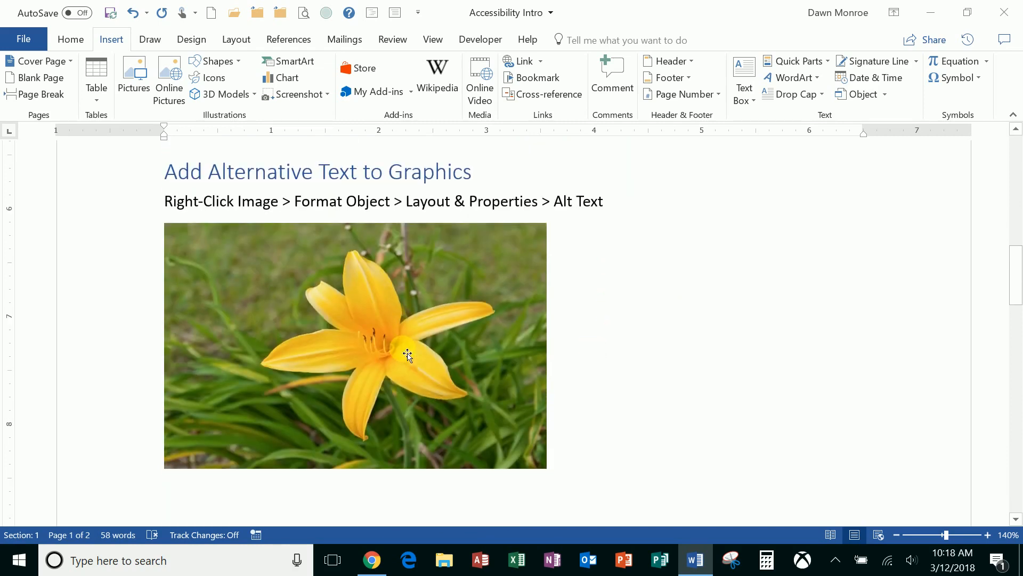
{"action": "mouse_move", "coordinate": [295, 311]}
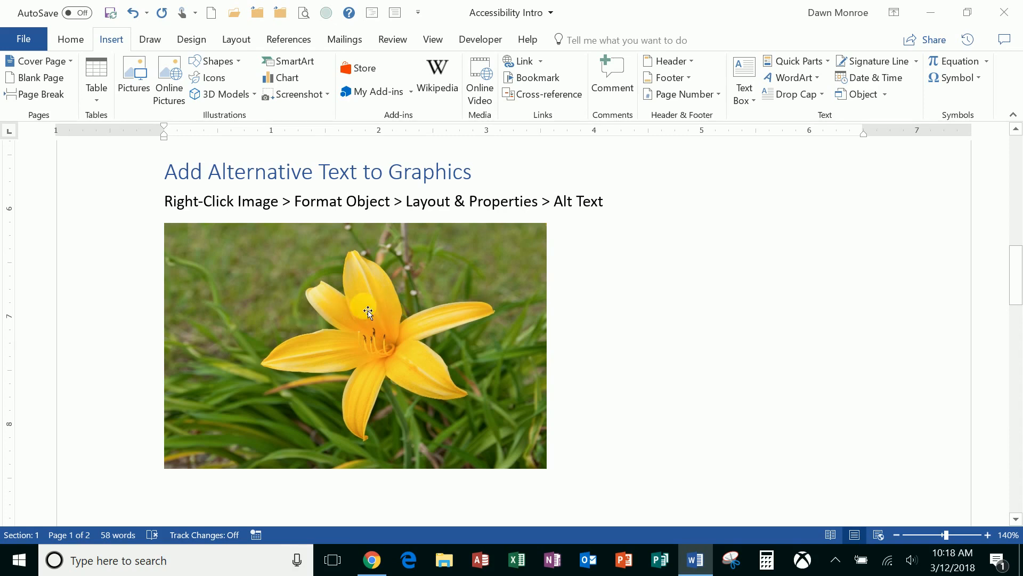
{"action": "mouse_move", "coordinate": [312, 286]}
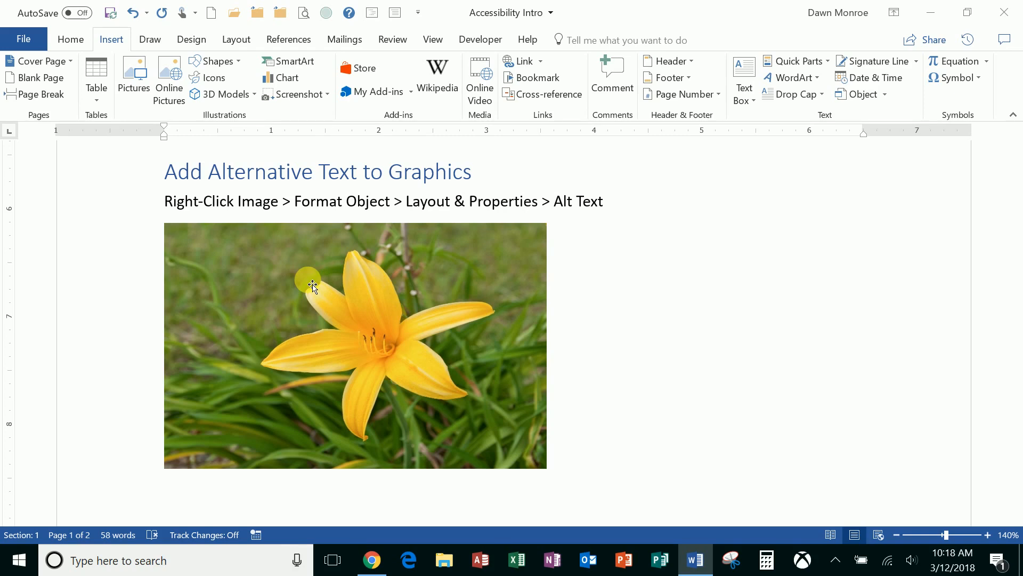
{"action": "right_click", "coordinate": [312, 285]}
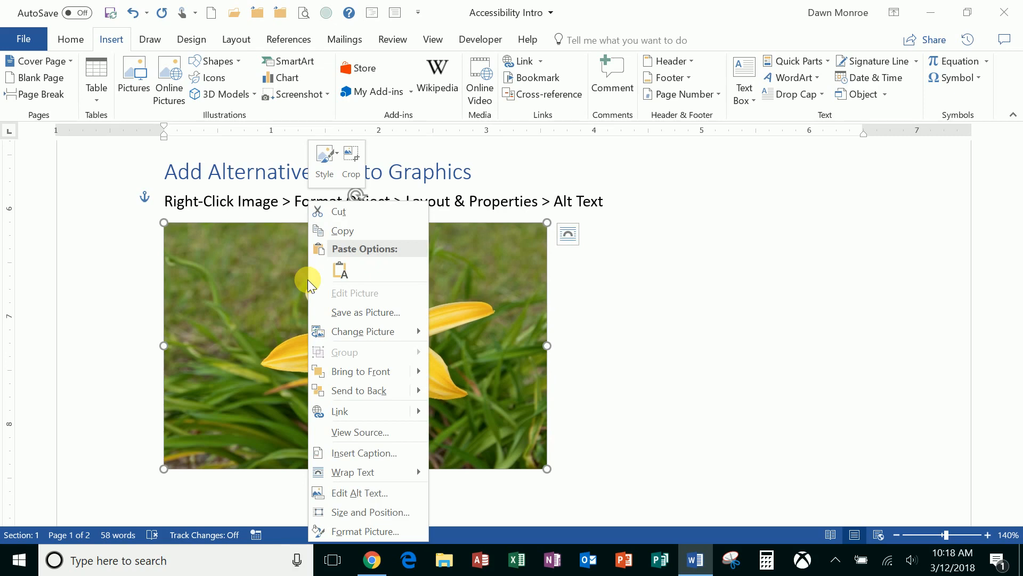
{"action": "mouse_move", "coordinate": [369, 512]}
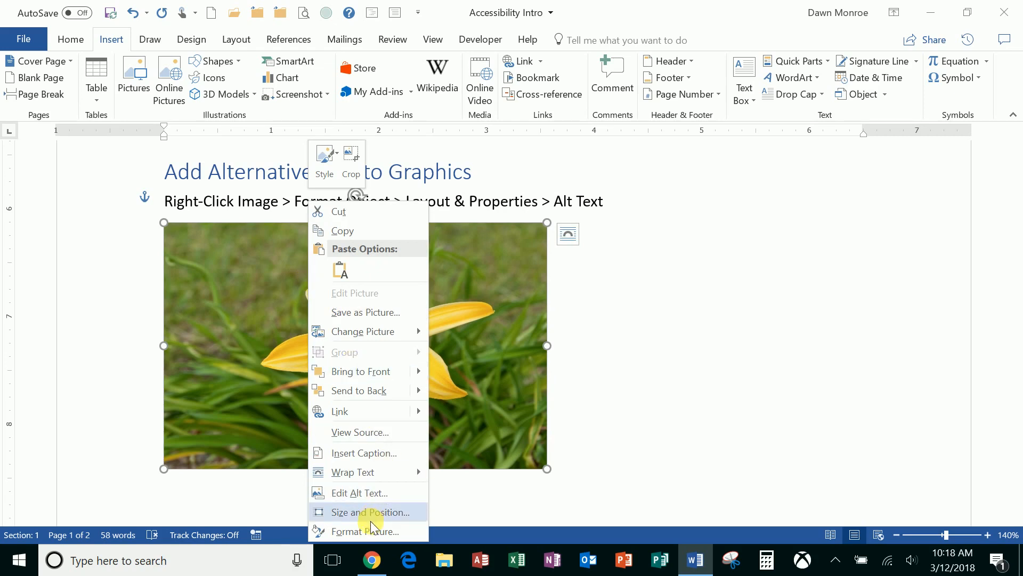
{"action": "mouse_move", "coordinate": [364, 493]}
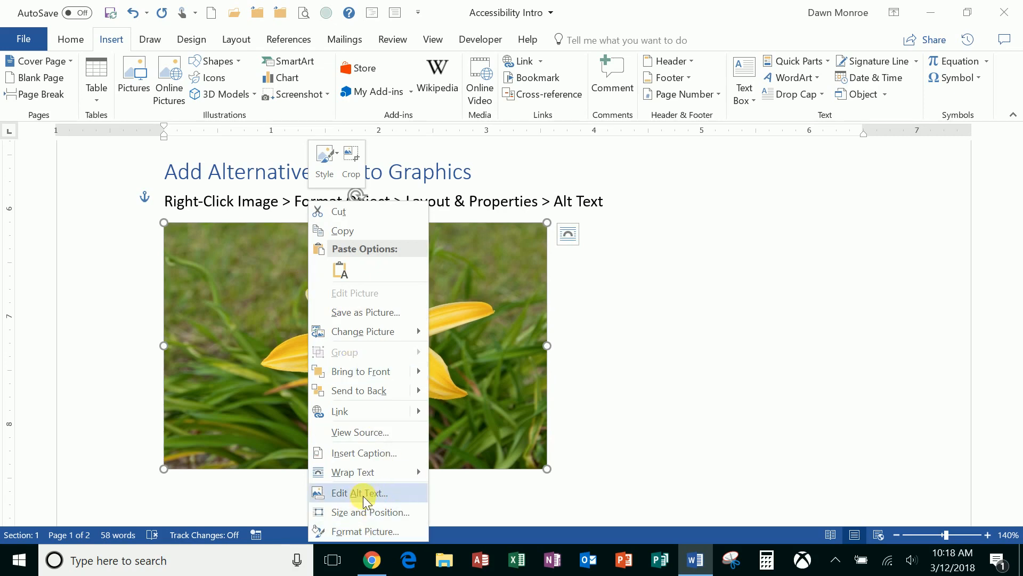
{"action": "mouse_move", "coordinate": [372, 503]}
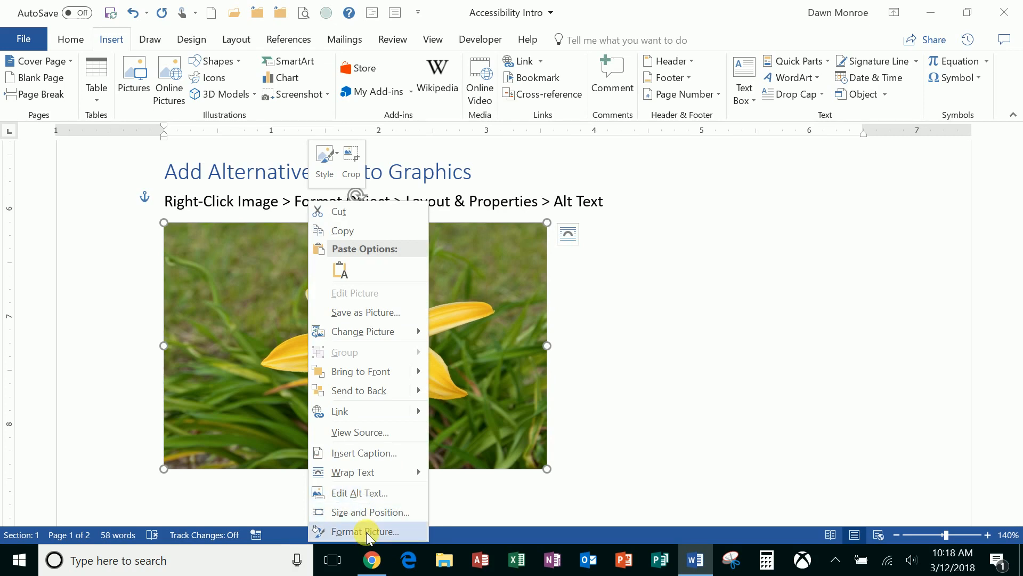
{"action": "left_click", "coordinate": [366, 532]}
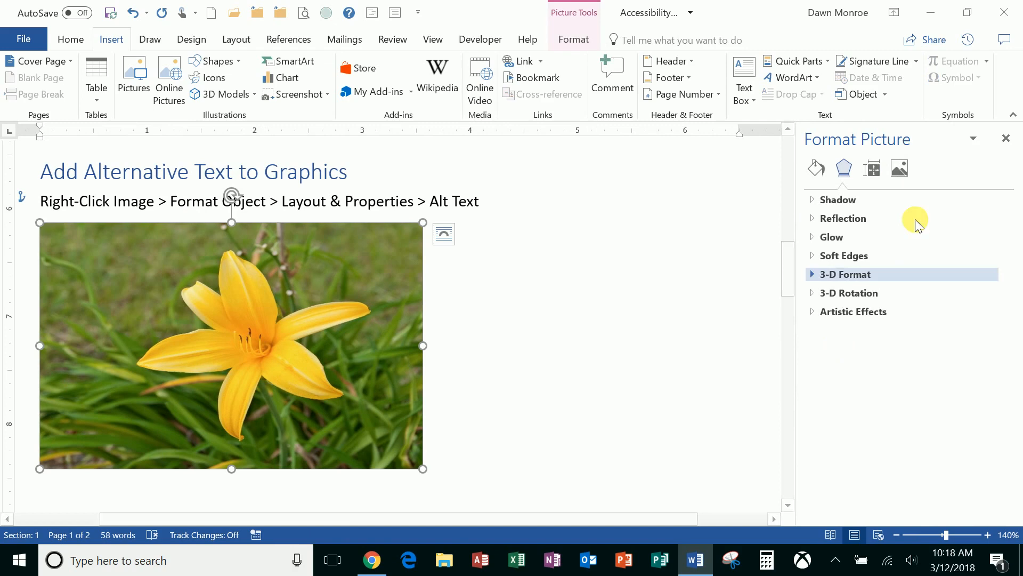
{"action": "left_click", "coordinate": [872, 169]}
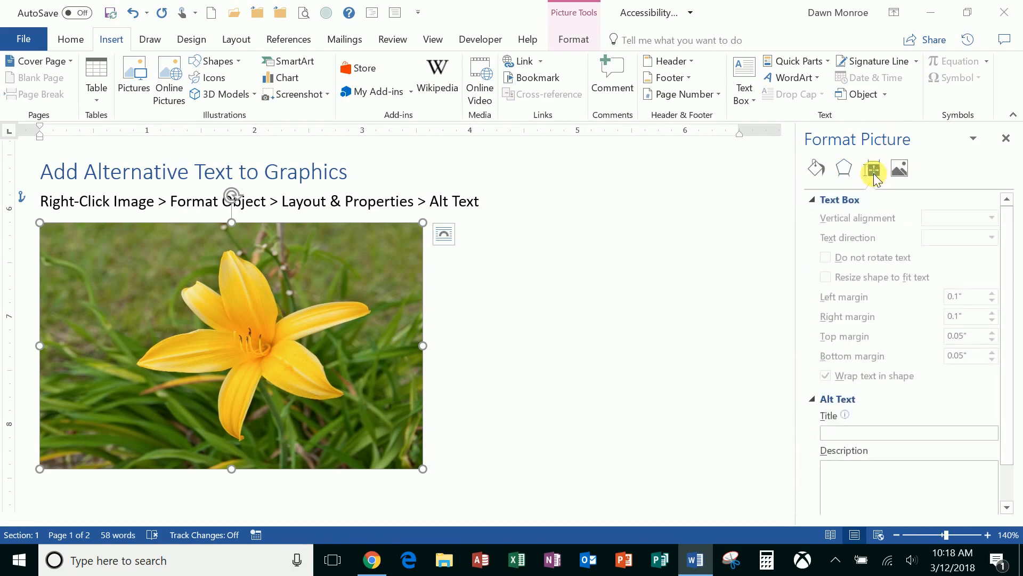
{"action": "left_click", "coordinate": [907, 432]}
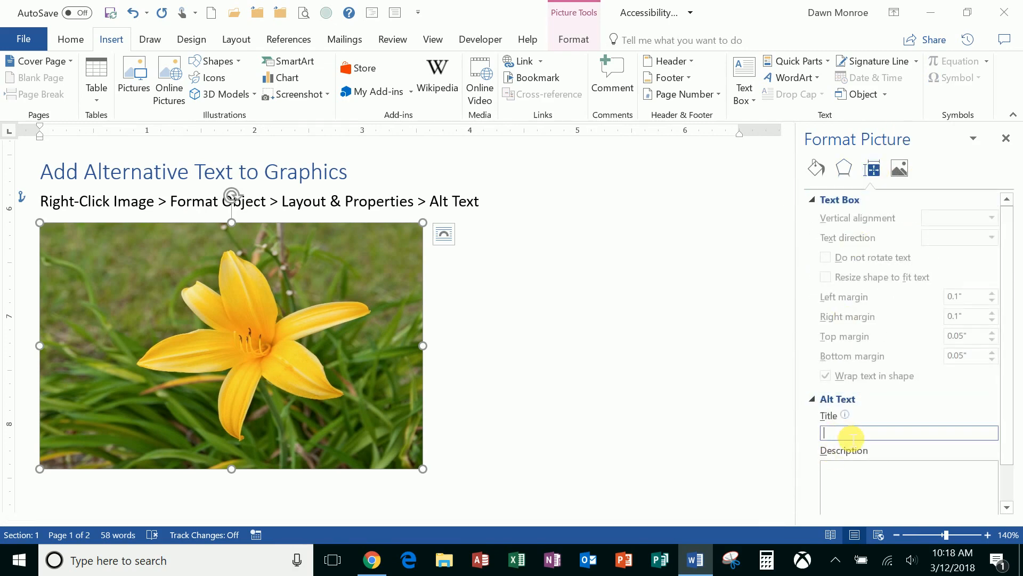
{"action": "type", "text": "D"}
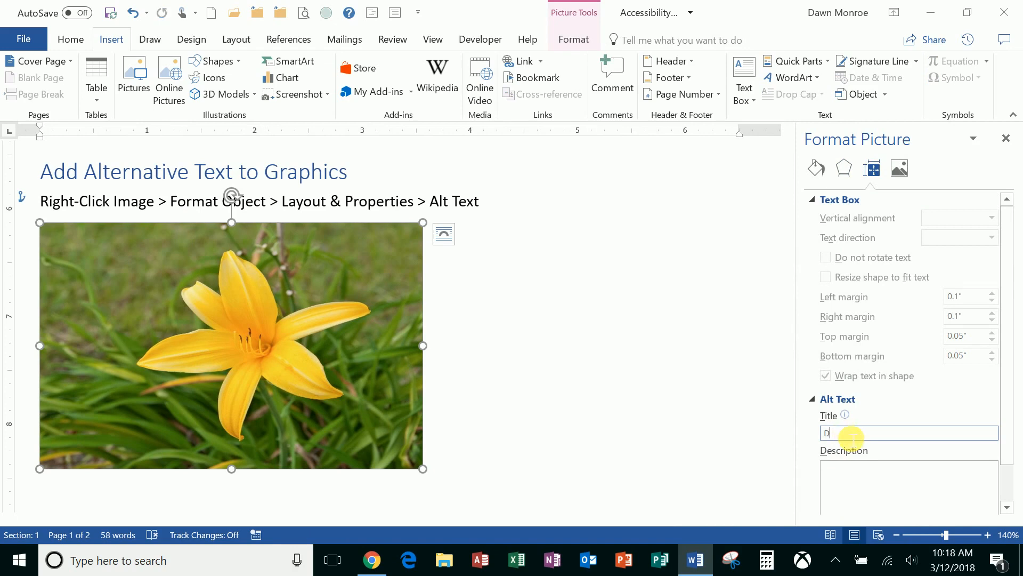
{"action": "type", "text": "ay"}
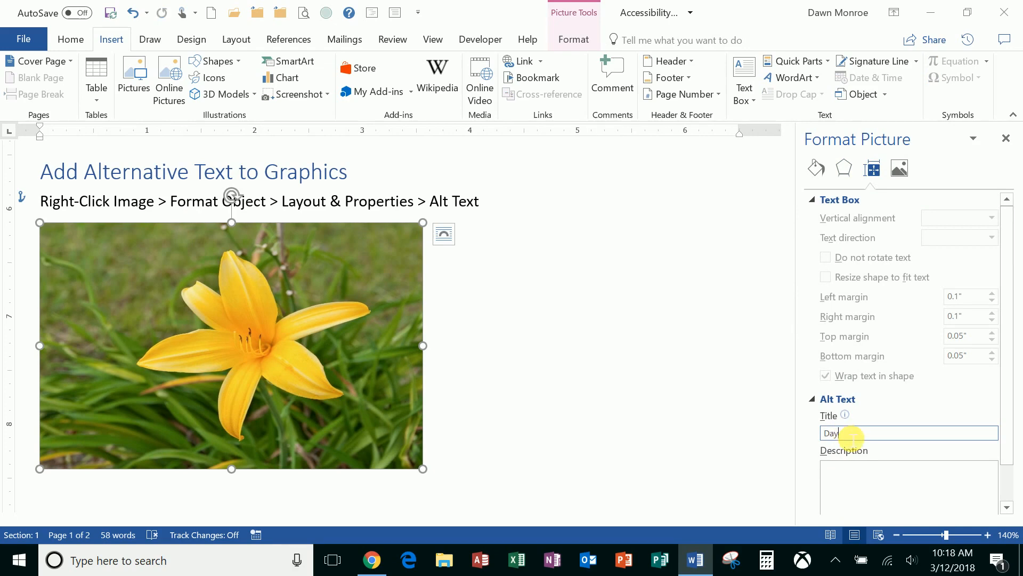
{"action": "type", "text": "Lily"}
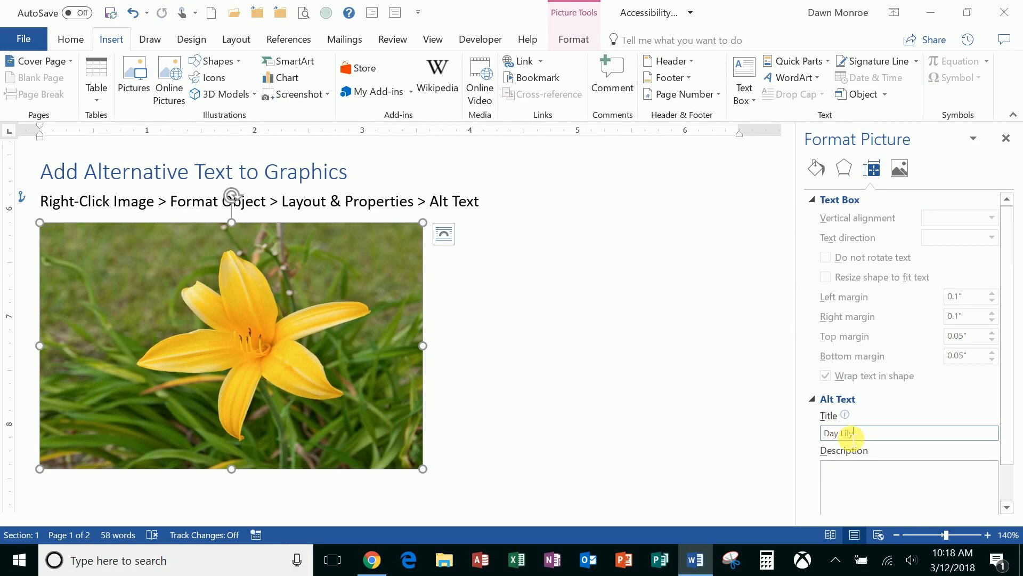
{"action": "left_click", "coordinate": [907, 486]}
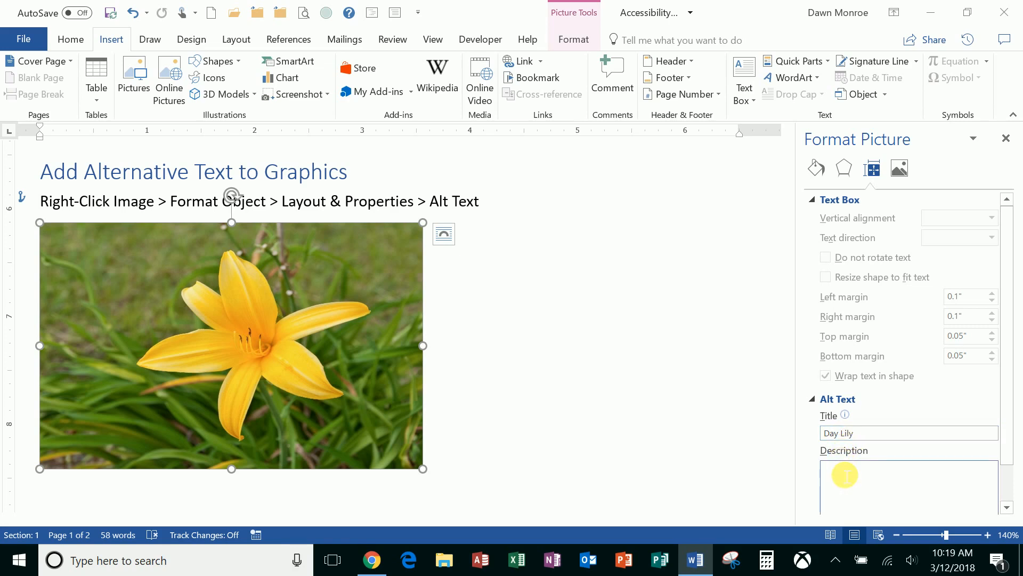
{"action": "type", "text": "A yellow flowe"}
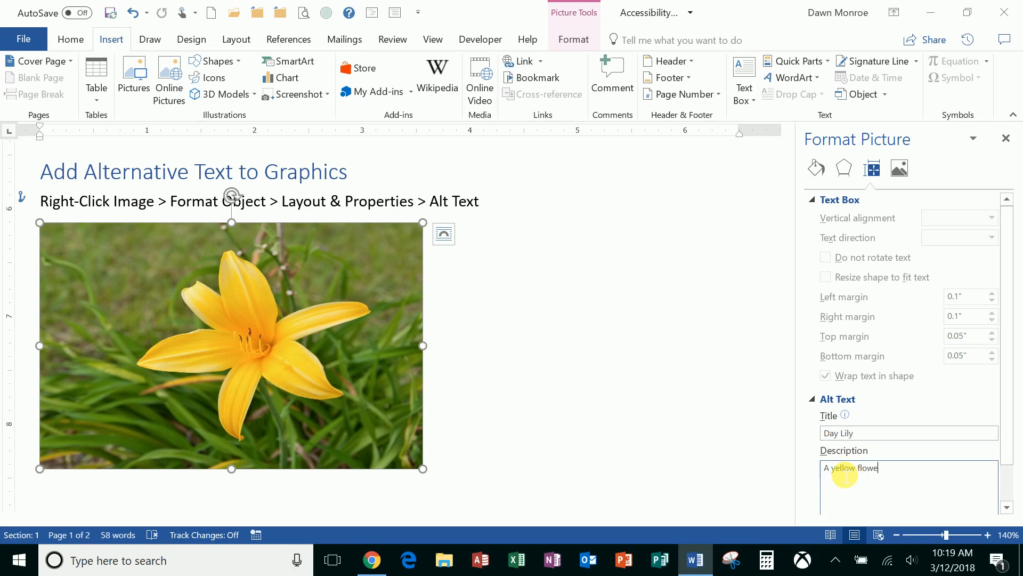
{"action": "type", "text": "r"}
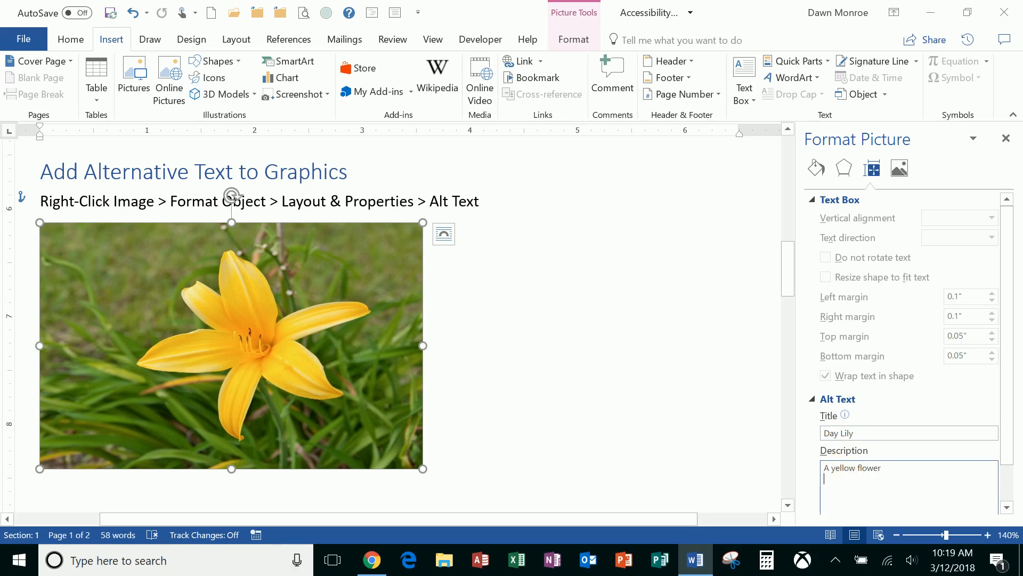
{"action": "mouse_move", "coordinate": [273, 327]}
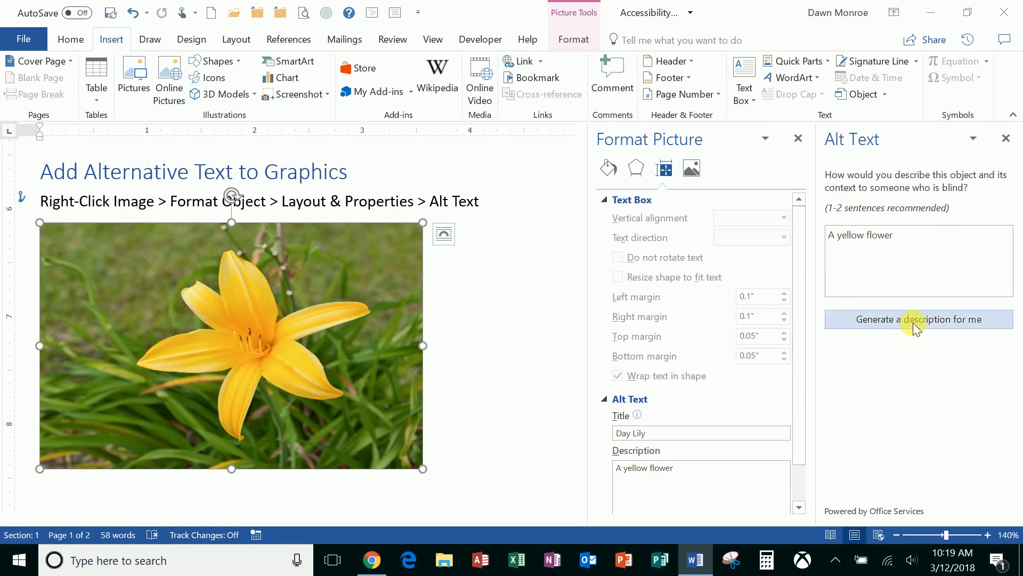
Step: Replace the photo's description with the generated 'A yellow flower in the grass' and close the pane
{"action": "left_click", "coordinate": [917, 319]}
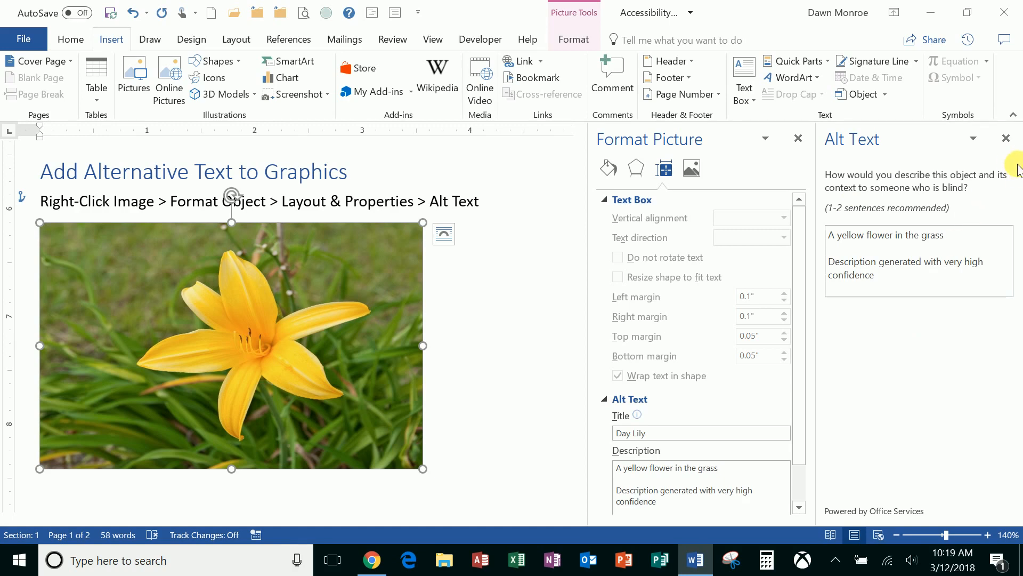
{"action": "left_click", "coordinate": [1006, 138]}
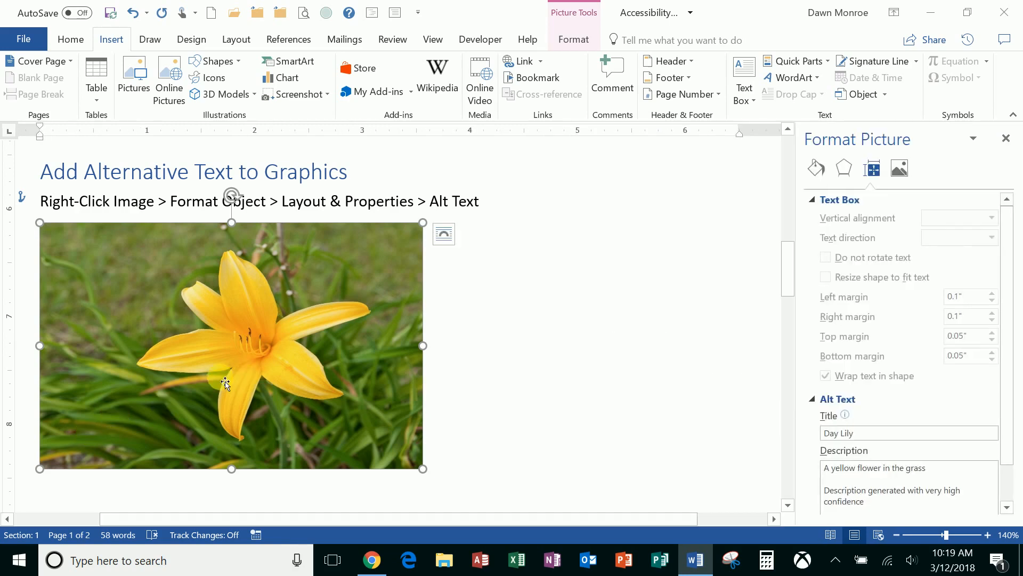
Step: Caption the flower photo 'Figure 1 A Day Lily', choosing the caption position
{"action": "right_click", "coordinate": [225, 384]}
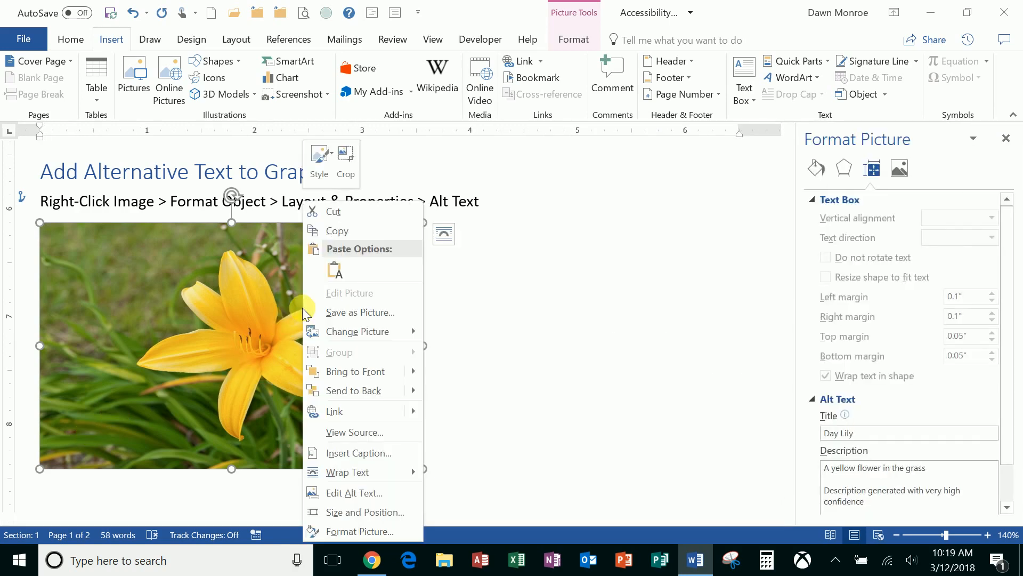
{"action": "mouse_move", "coordinate": [361, 456]}
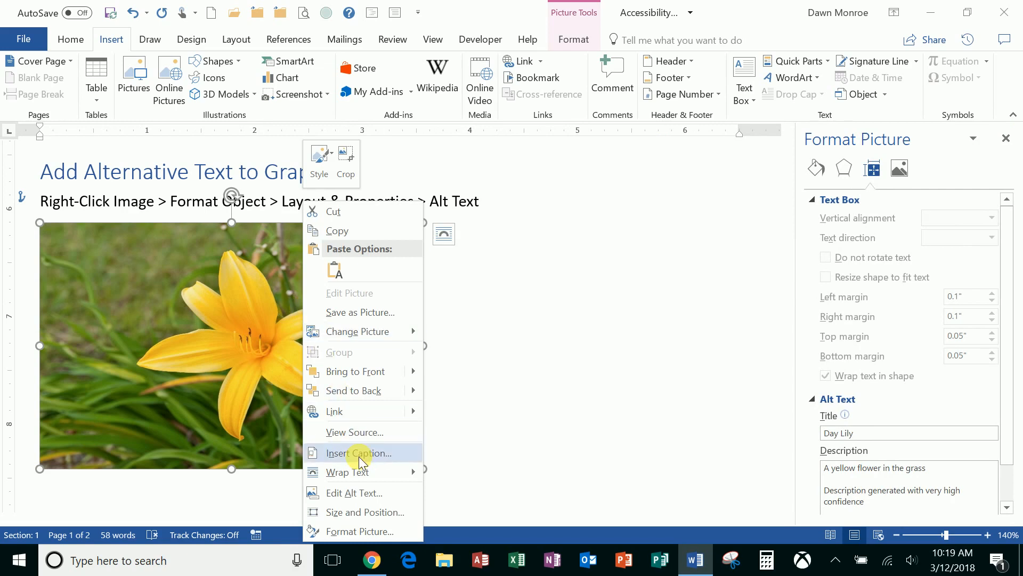
{"action": "left_click", "coordinate": [358, 453]}
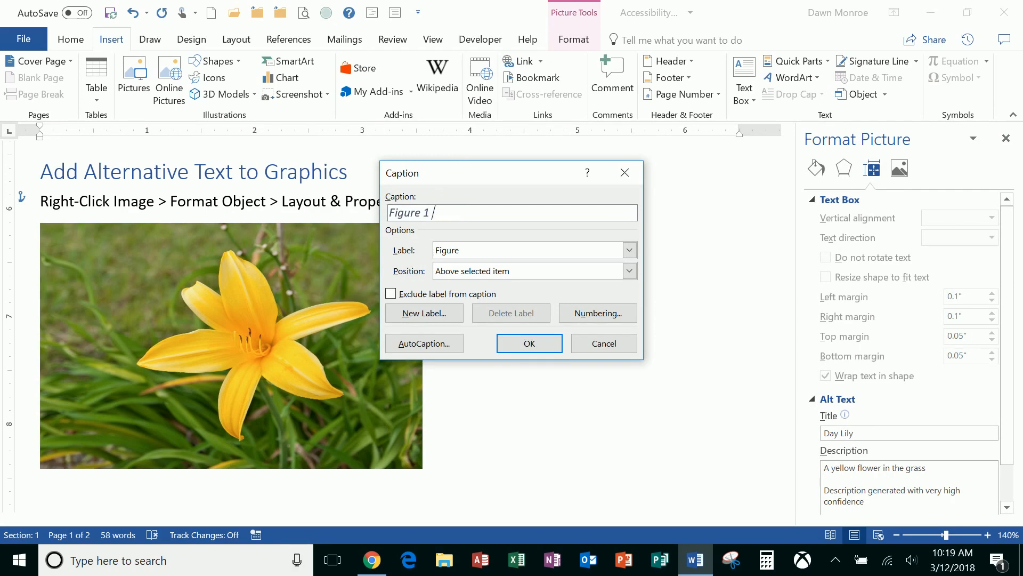
{"action": "type", "text": "A"}
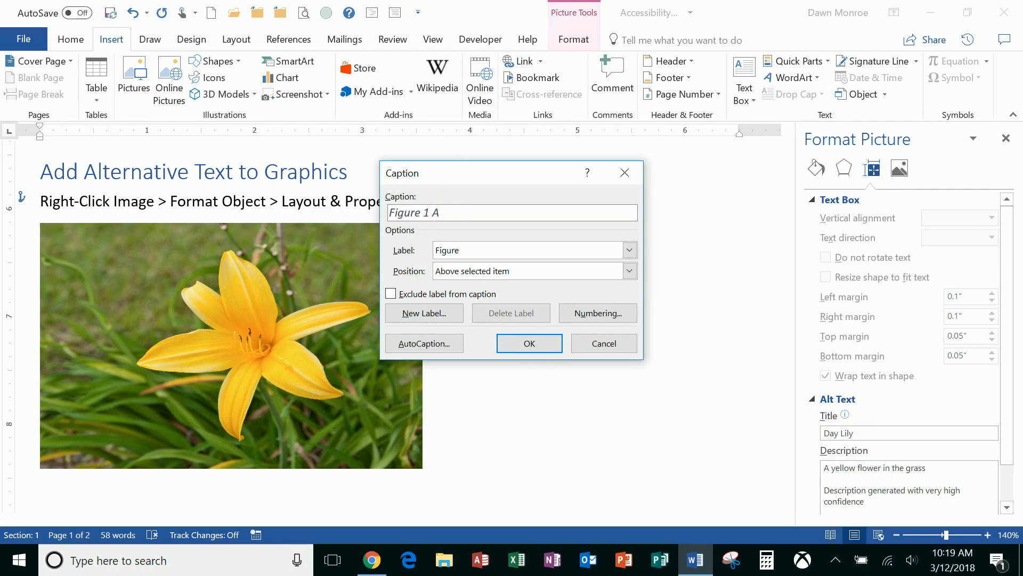
{"action": "type", "text": "Day"}
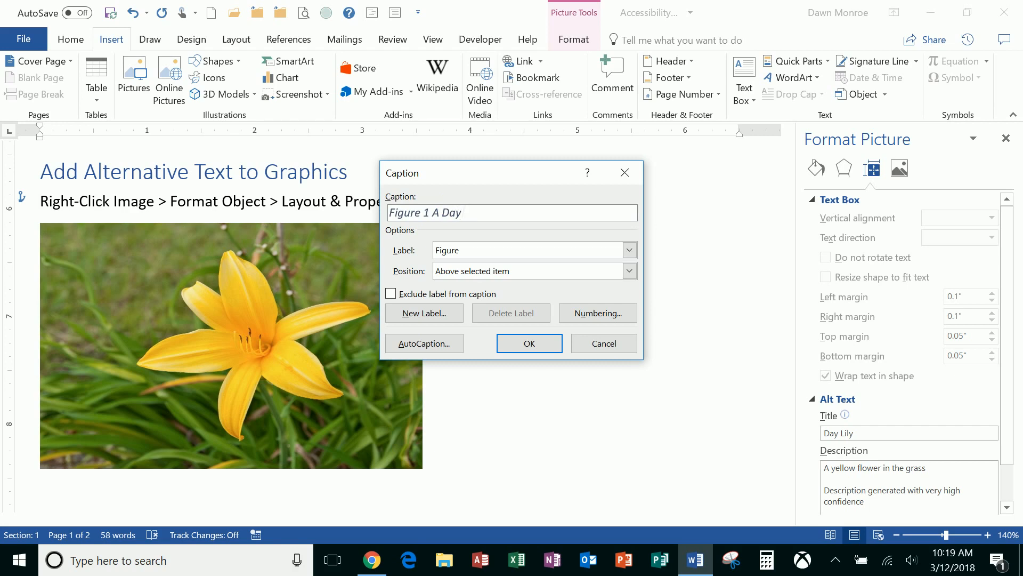
{"action": "type", "text": "Lily"}
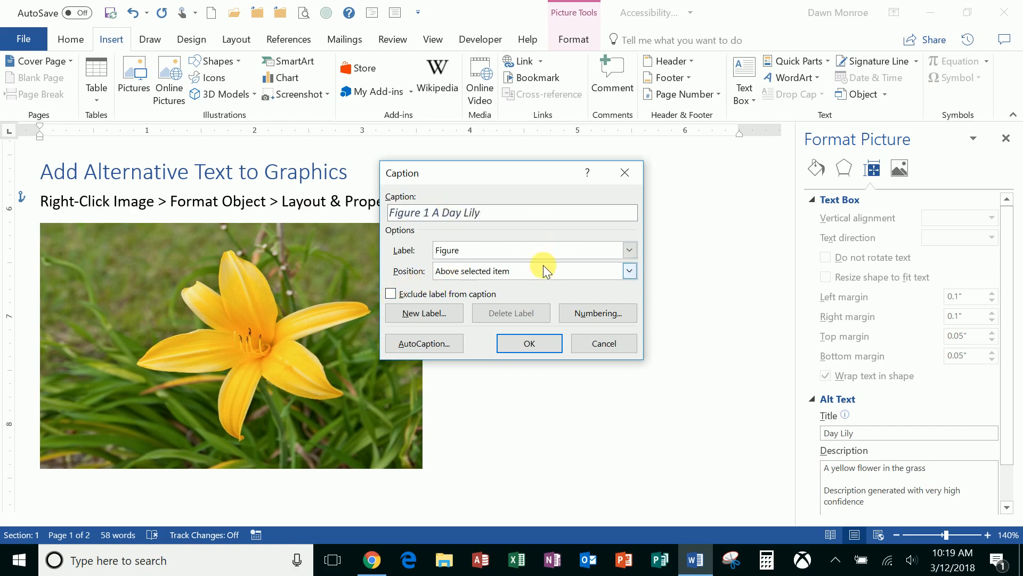
{"action": "left_click", "coordinate": [627, 271]}
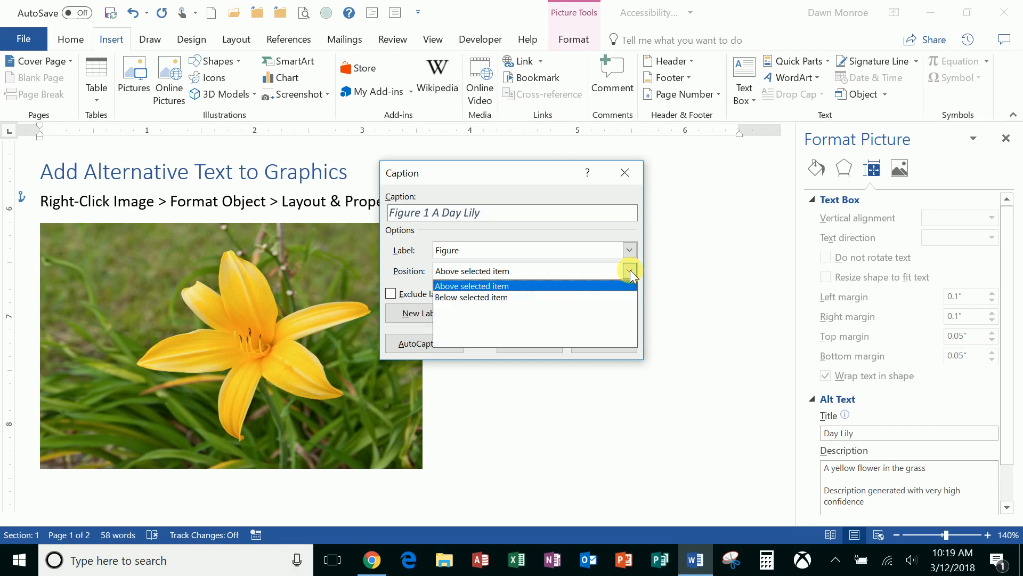
{"action": "left_click", "coordinate": [471, 285]}
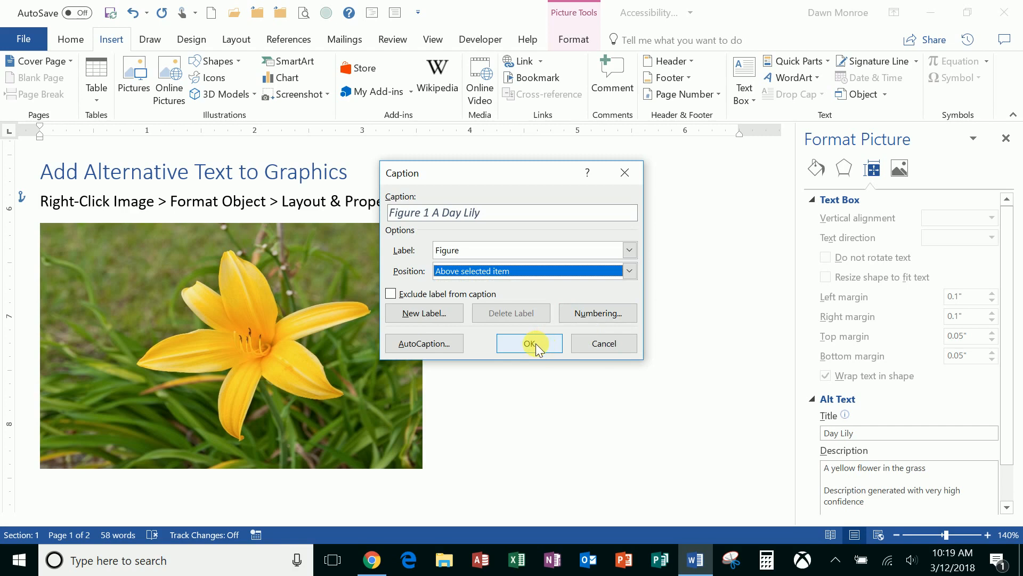
{"action": "left_click", "coordinate": [528, 343]}
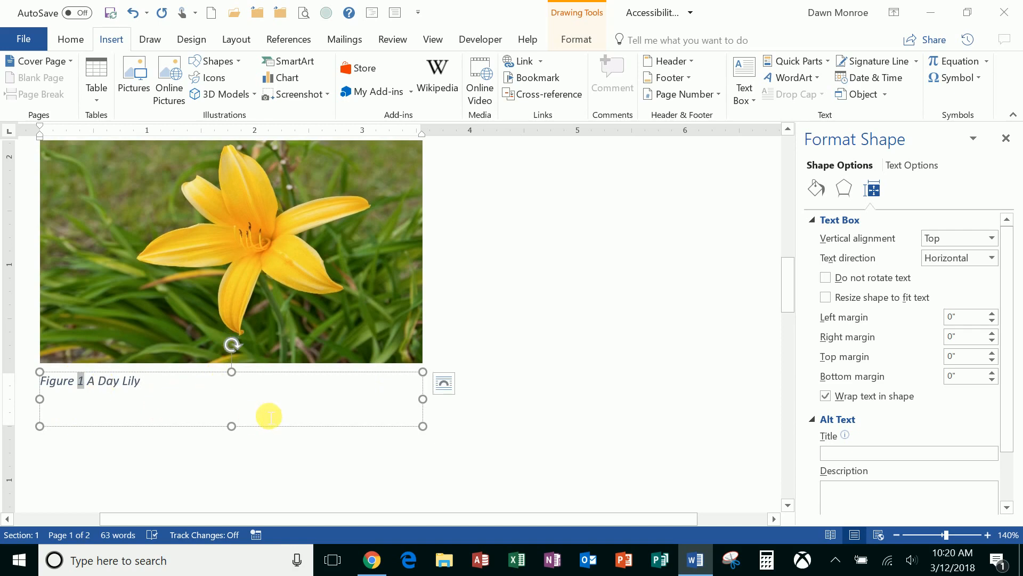
{"action": "scroll", "scroll_direction": "down", "scroll_amount": 3}
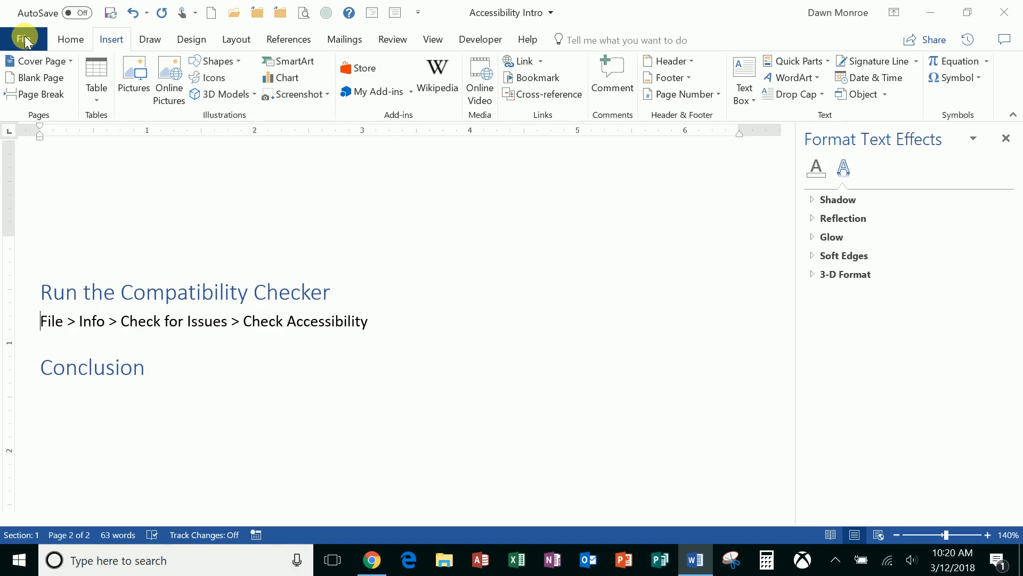
Step: Run Check Accessibility from File > Info > Check for Issues
{"action": "left_click", "coordinate": [24, 38]}
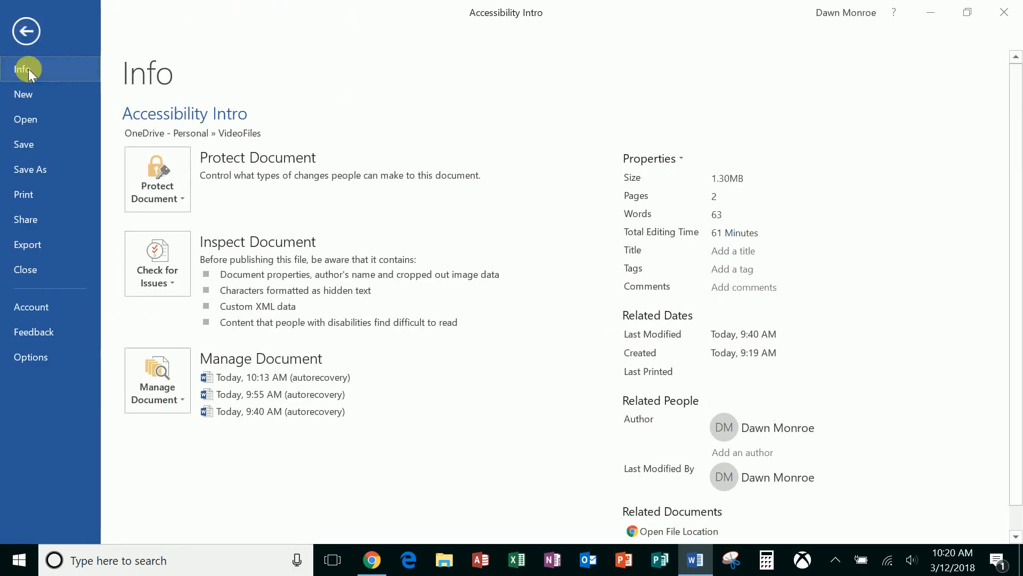
{"action": "left_click", "coordinate": [157, 262]}
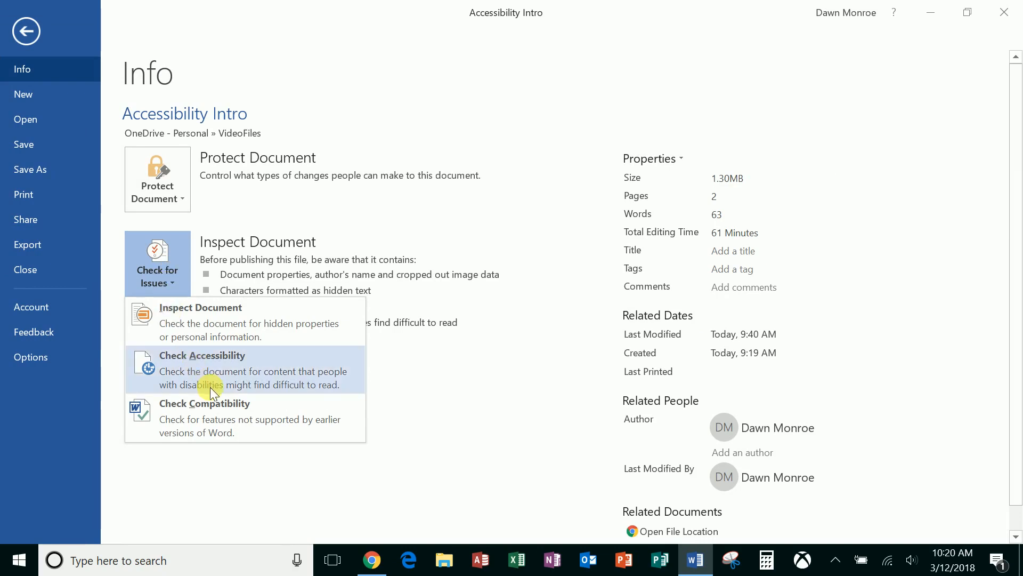
{"action": "mouse_move", "coordinate": [223, 385]}
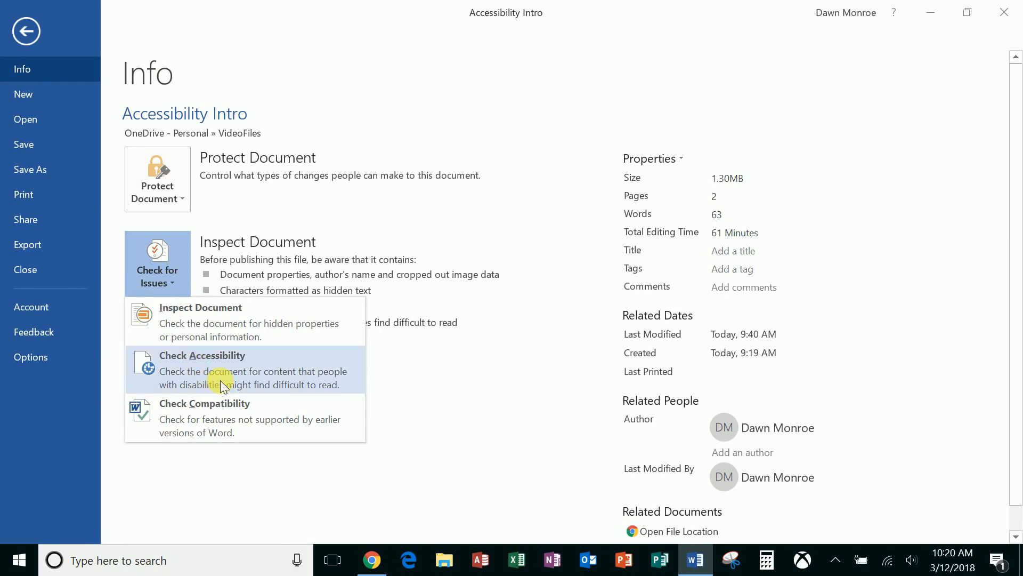
{"action": "left_click", "coordinate": [201, 369]}
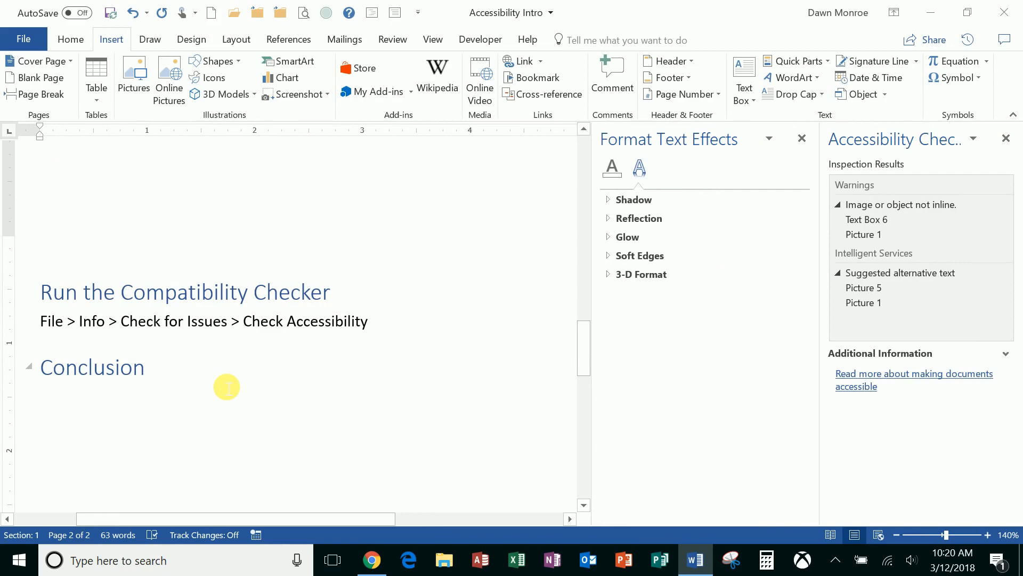
Step: Close the Format Text Effects pane, leaving the Accessibility Checker results visible
{"action": "left_click", "coordinate": [864, 302]}
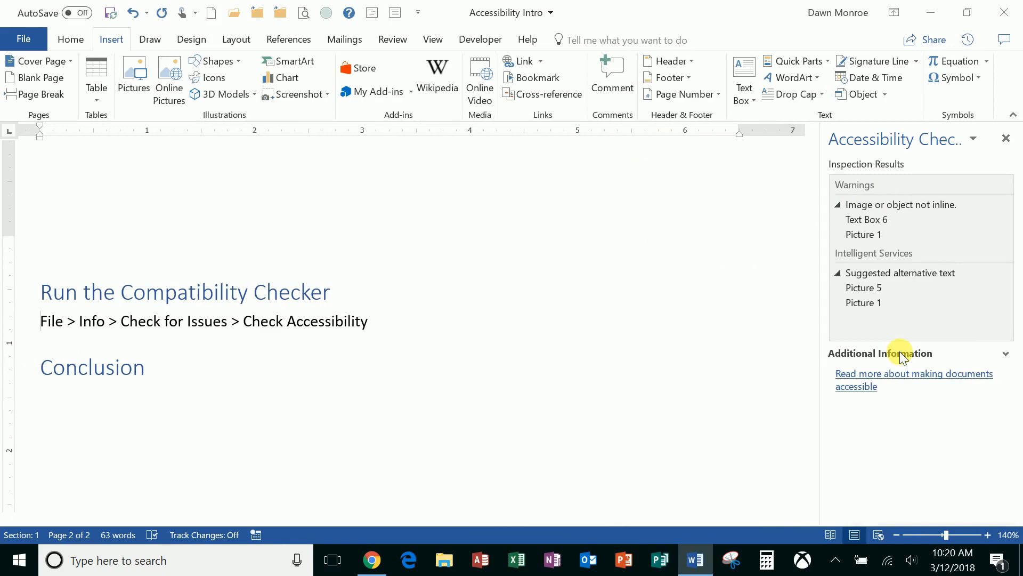
{"action": "left_click", "coordinate": [862, 303]}
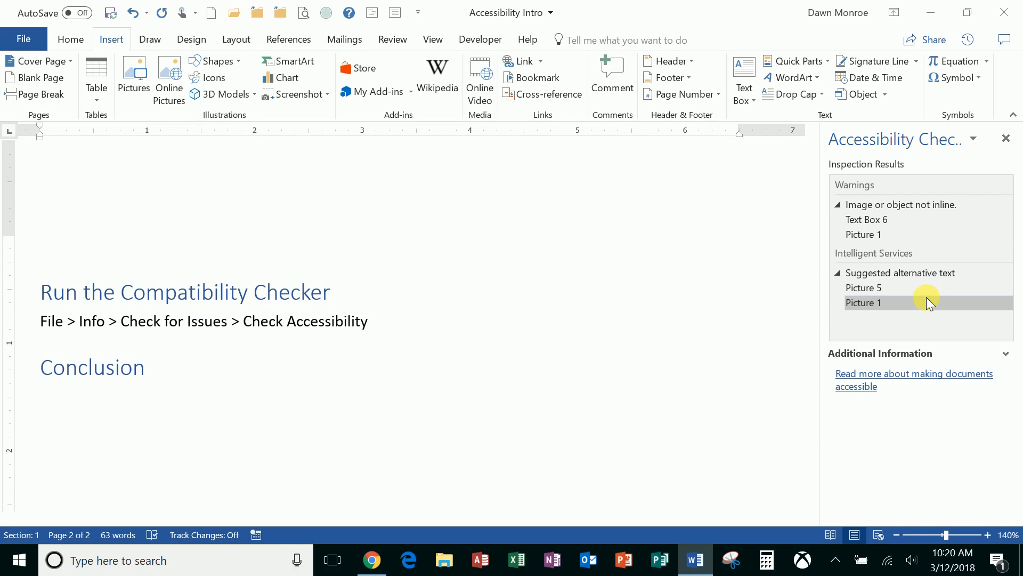
{"action": "mouse_move", "coordinate": [913, 288]}
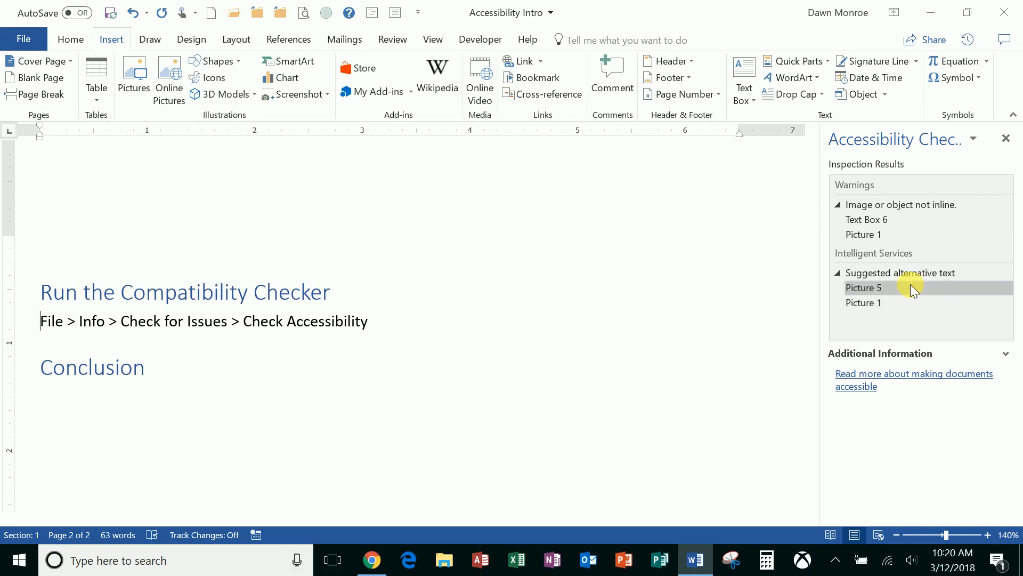